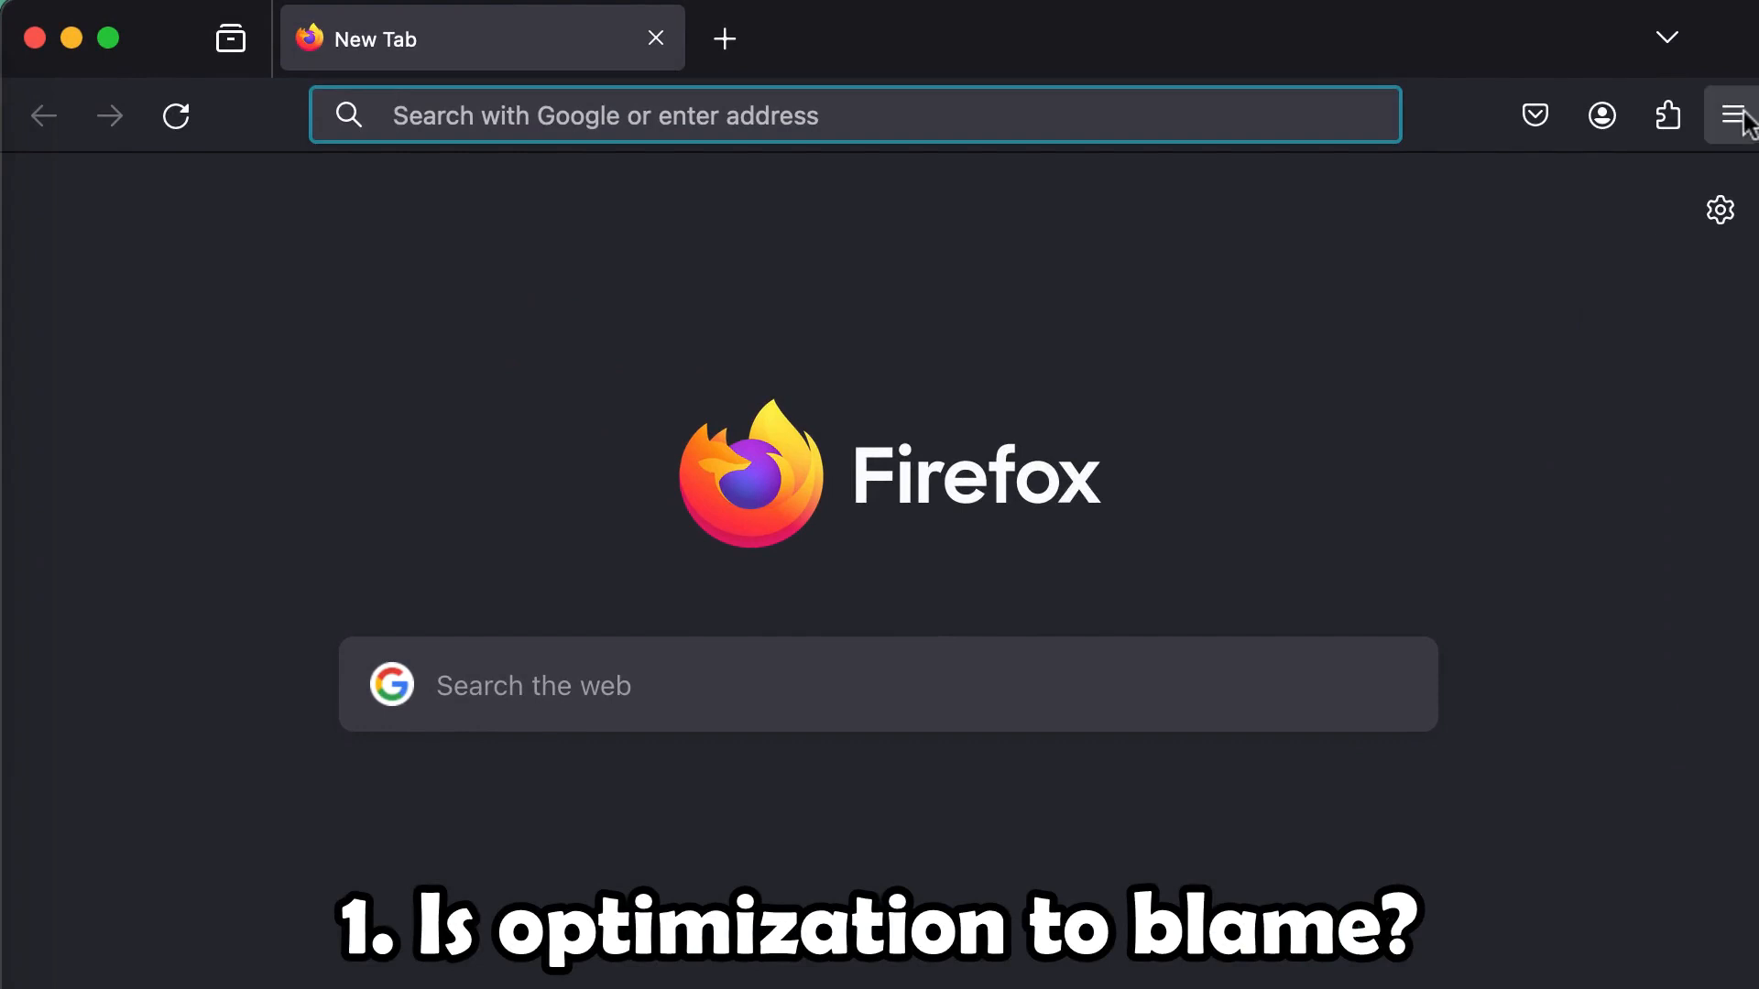
Step: Load ls-example.com/?LSCWP_CTRL=before_optm to view the unoptimized home page
text(ls-example.com/)
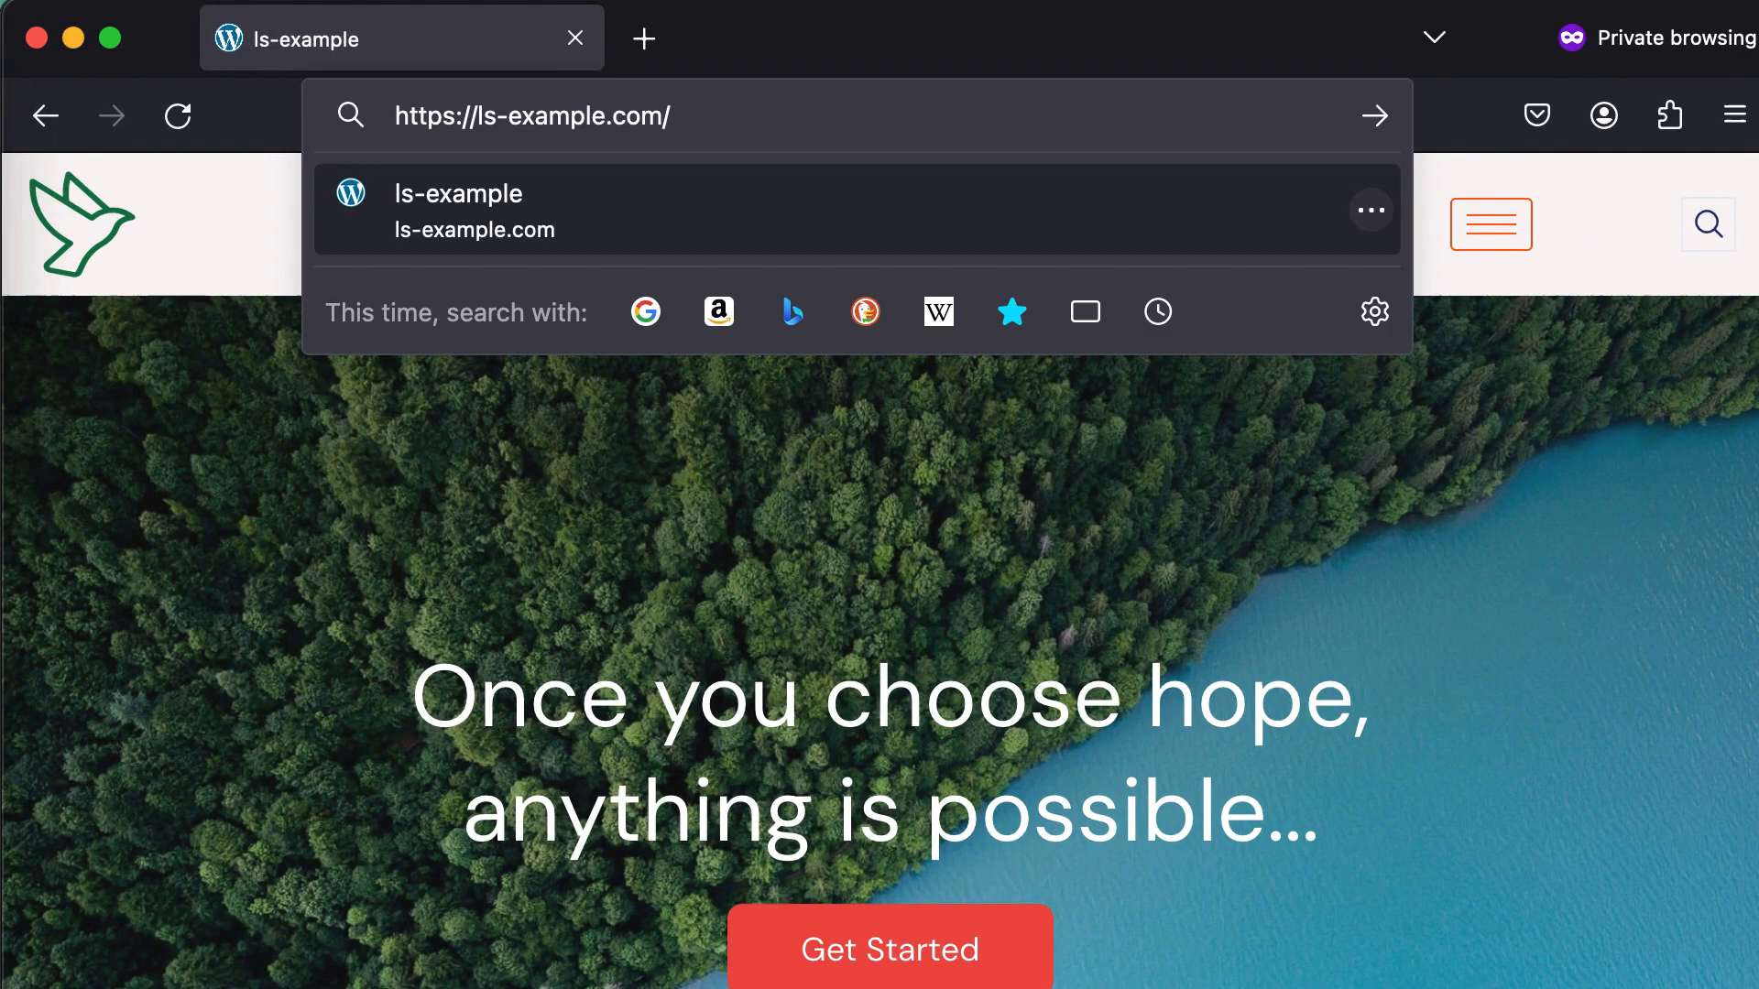
text(?LSCW)
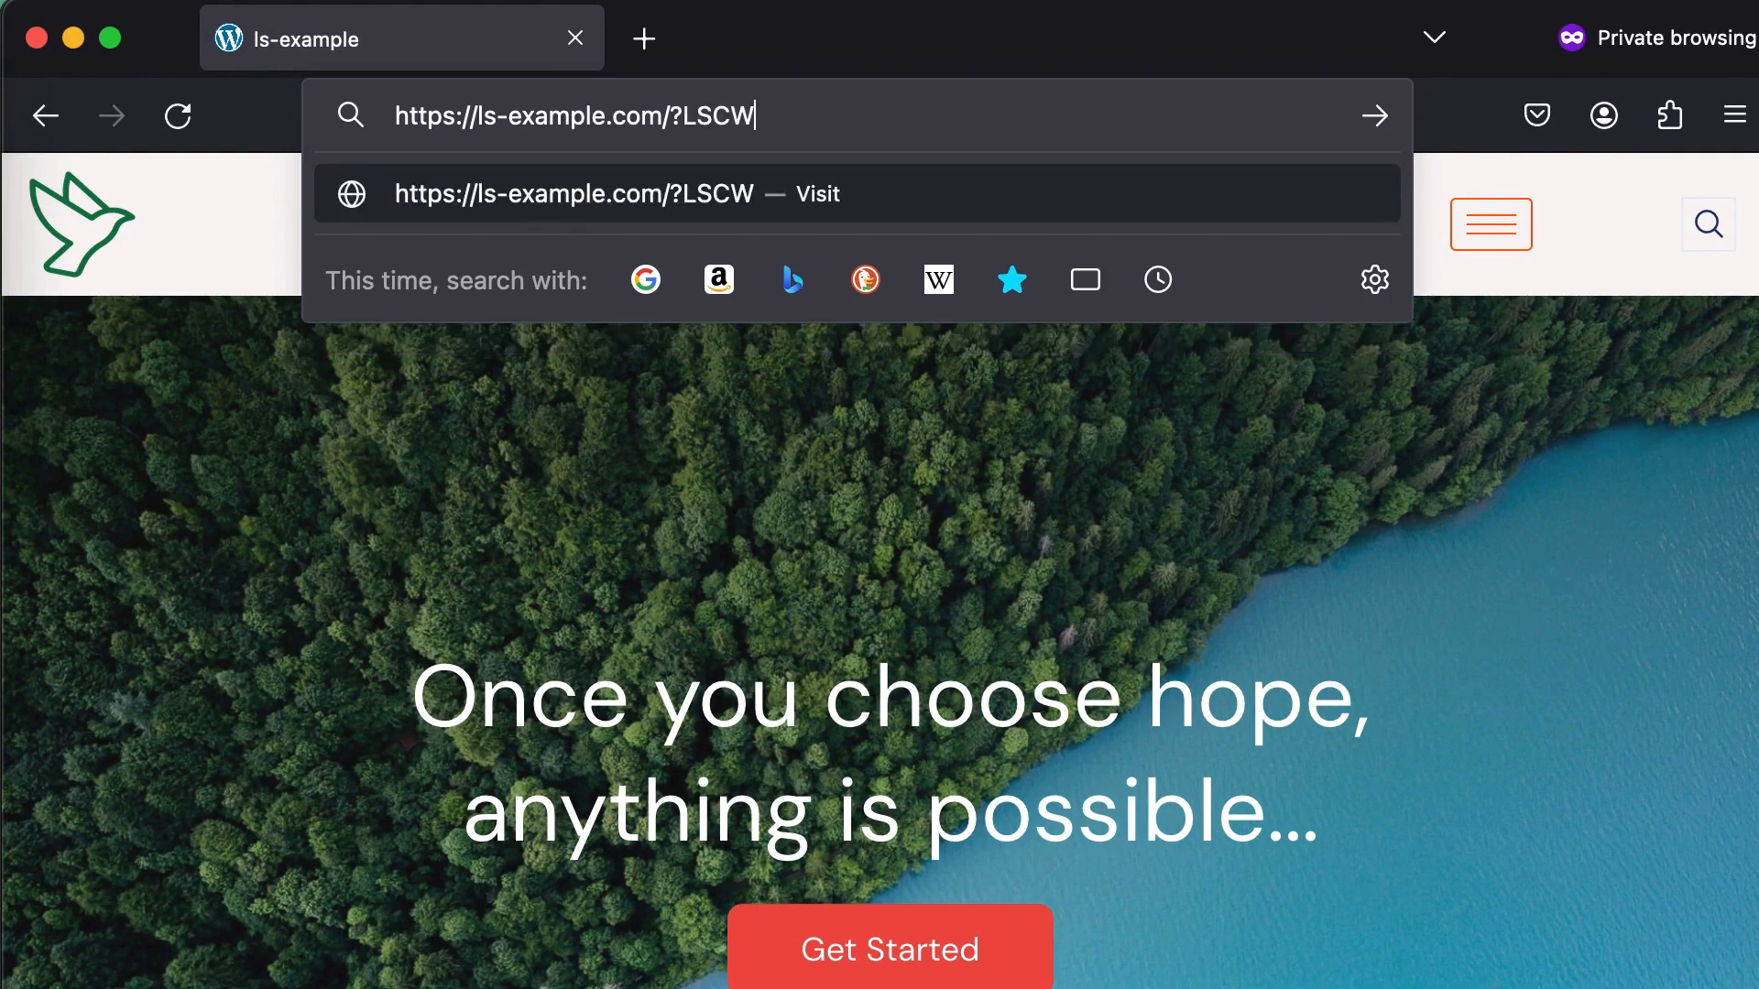
text(P_CTRL=)
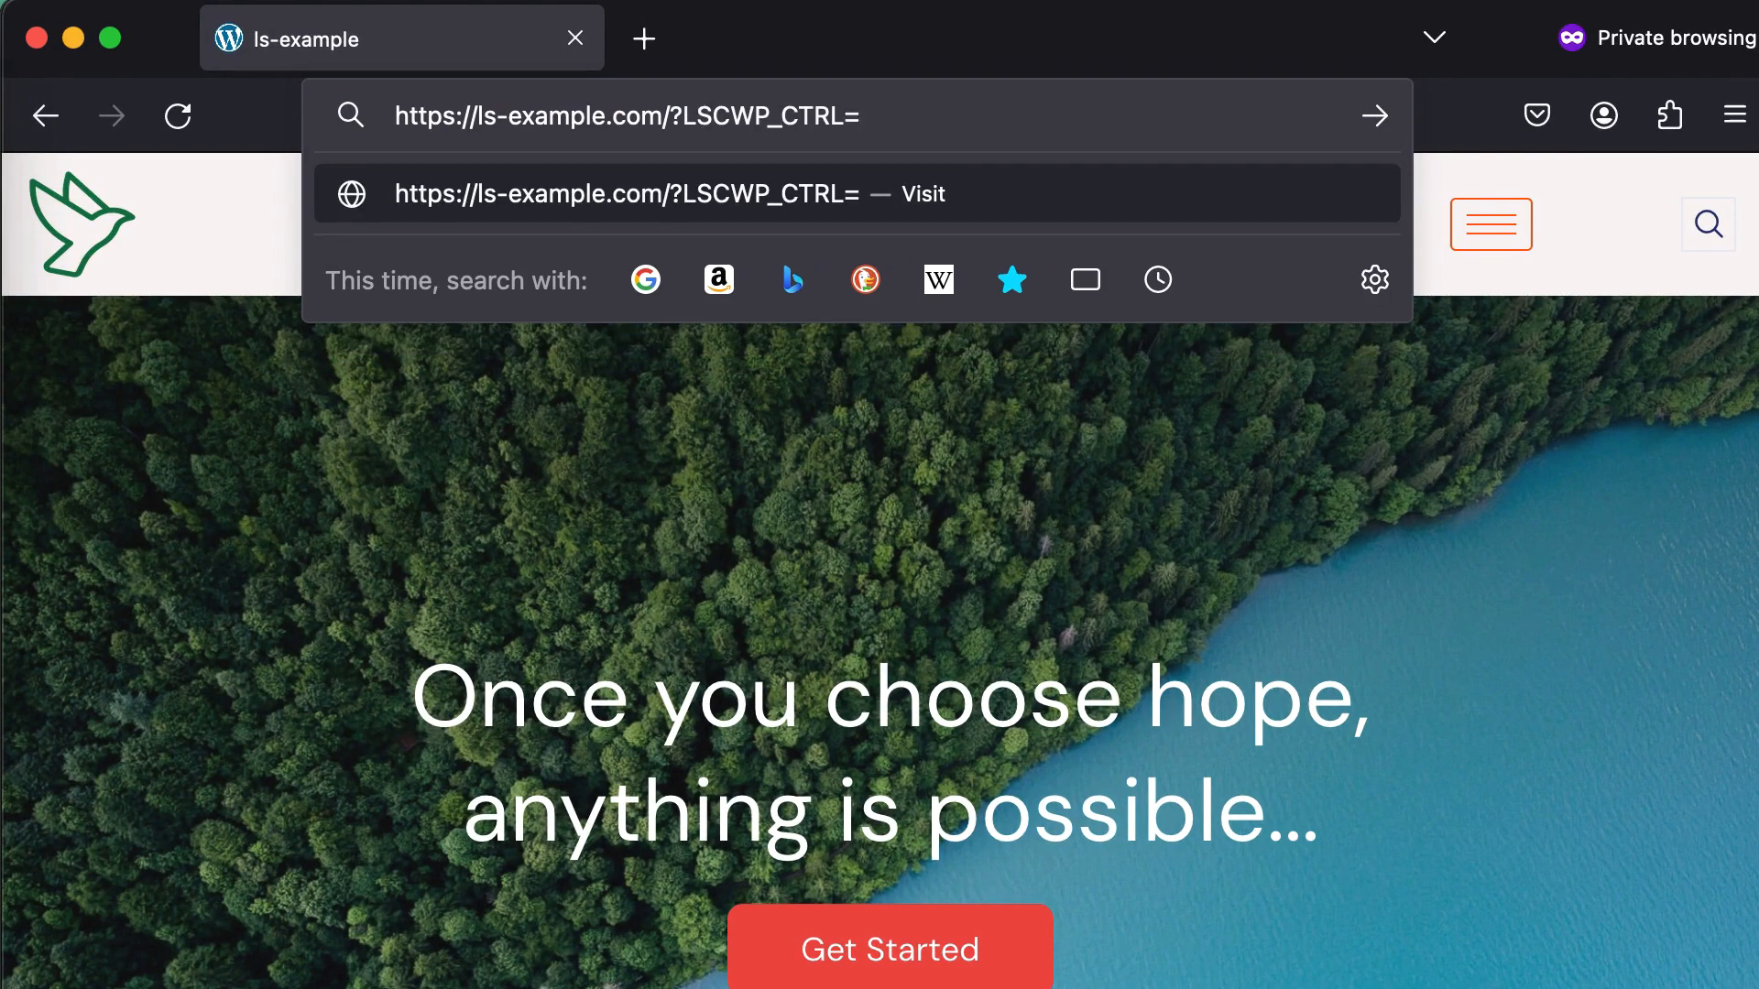
text(before)
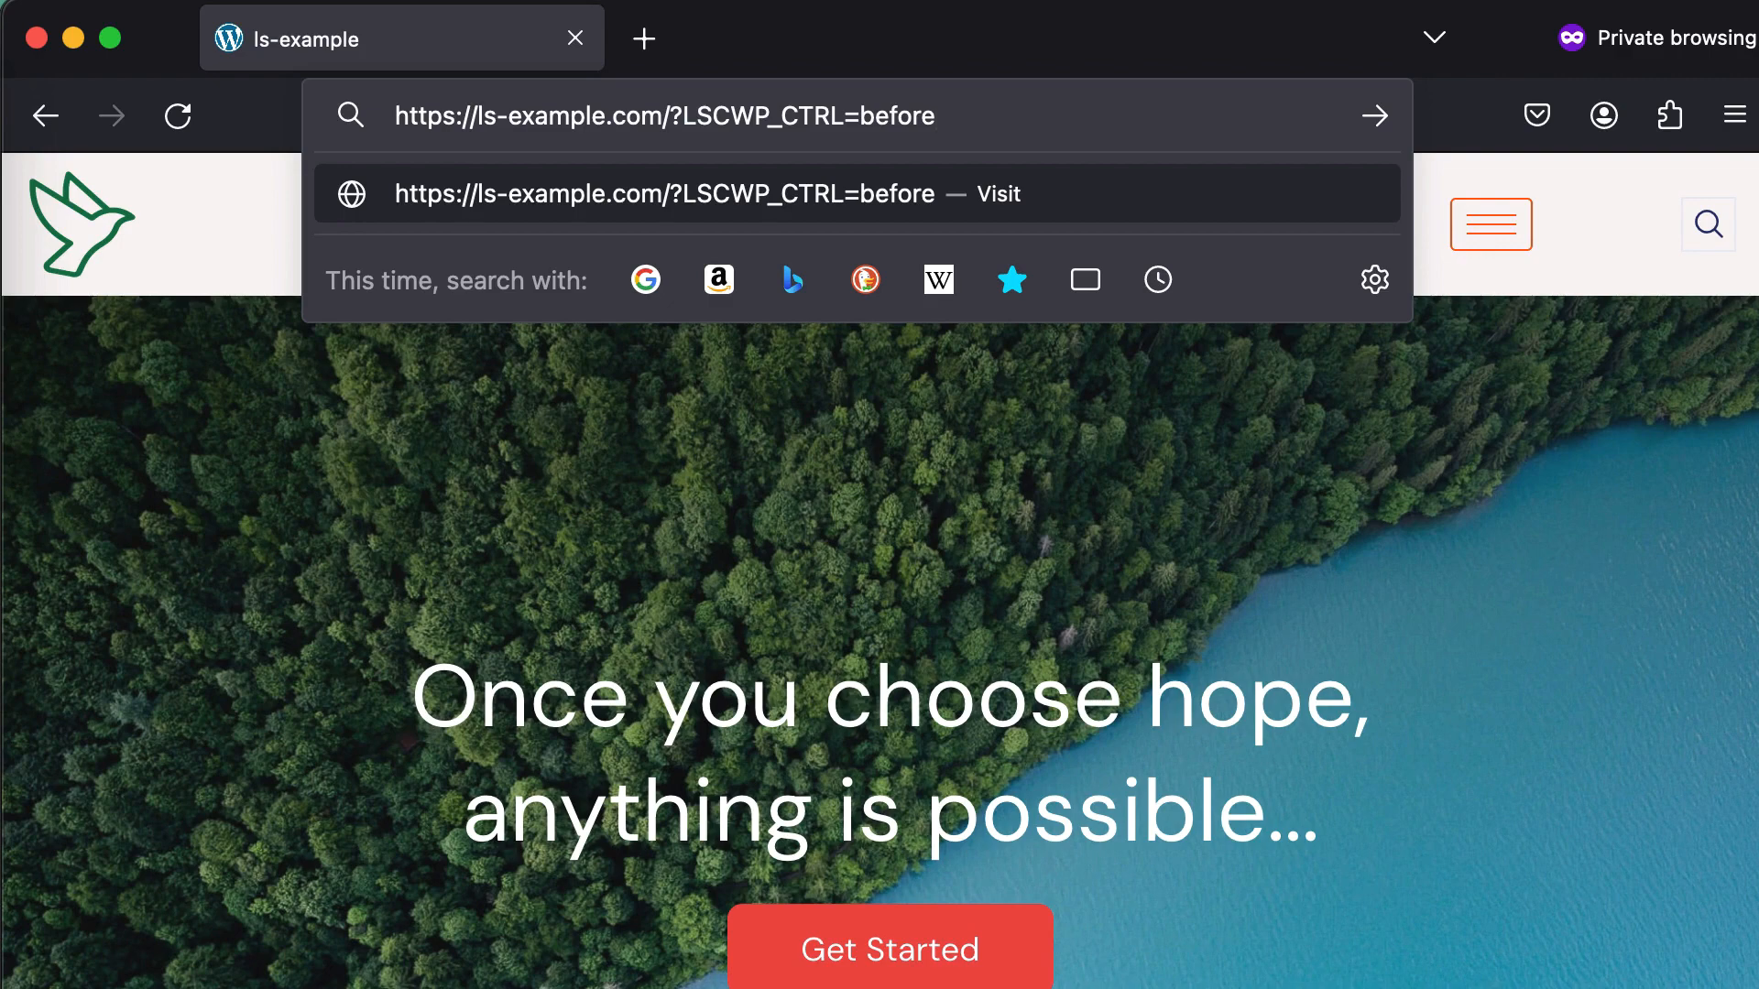
text(_optm)
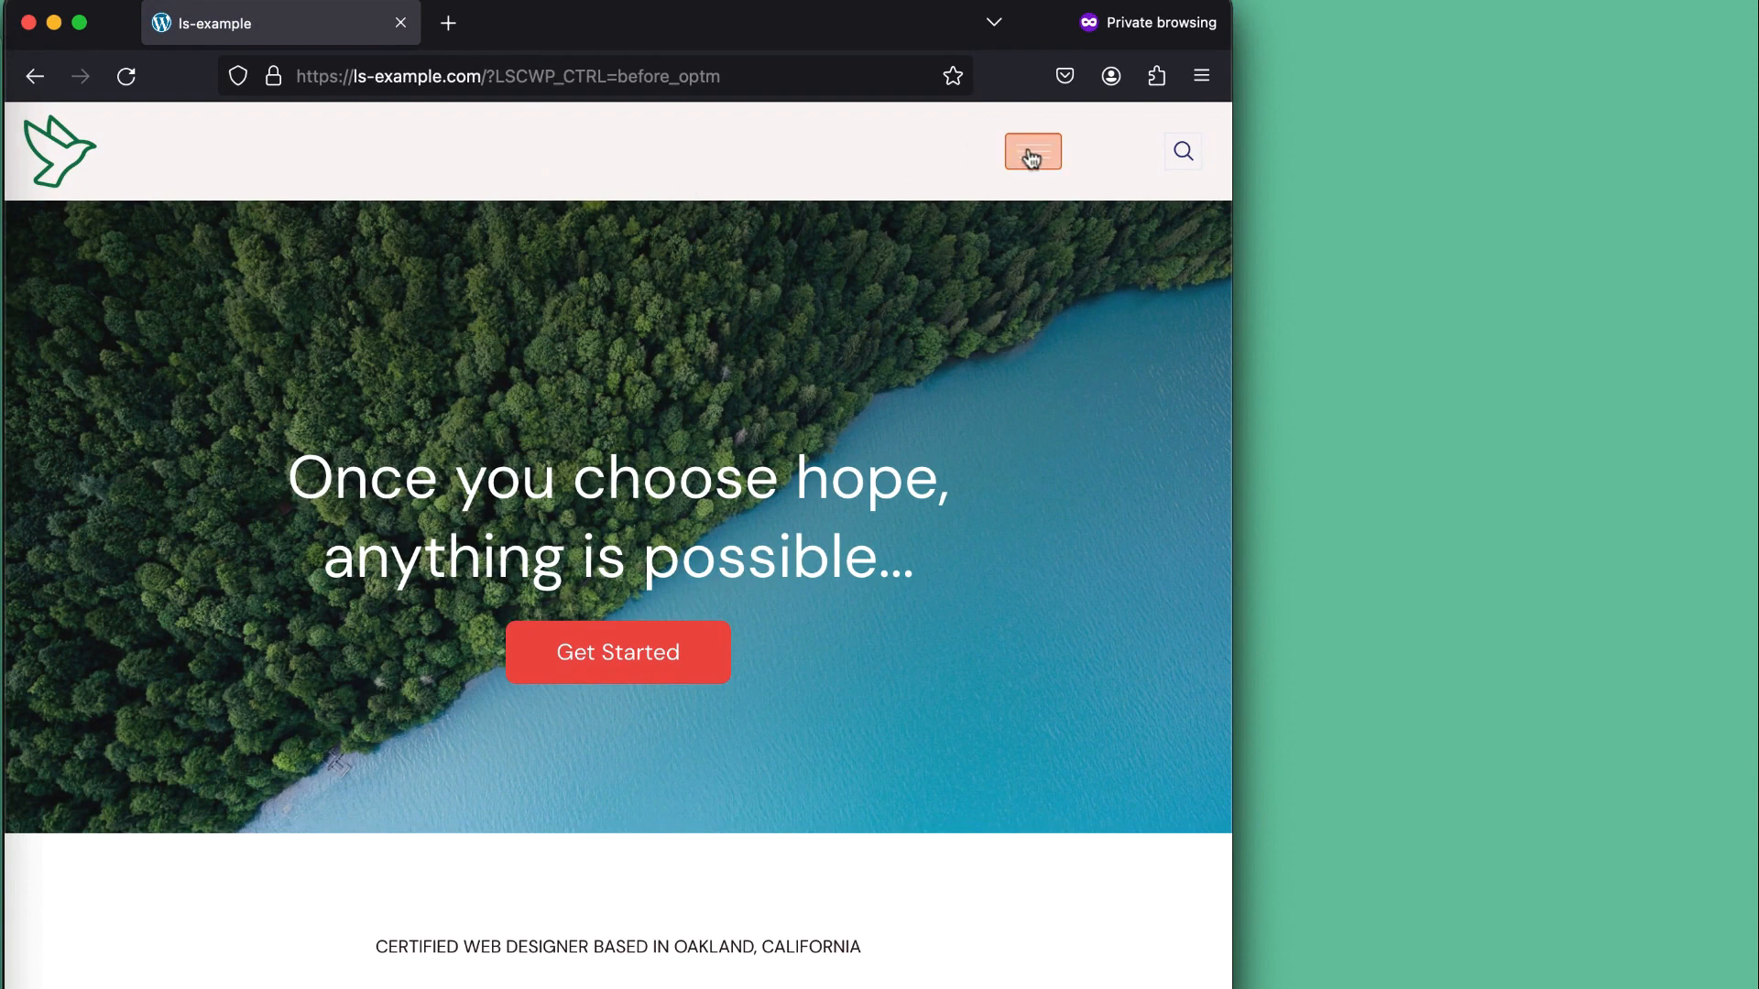
Step: Open the hamburger navigation menu on the unoptimized page and close it again
click(1032, 152)
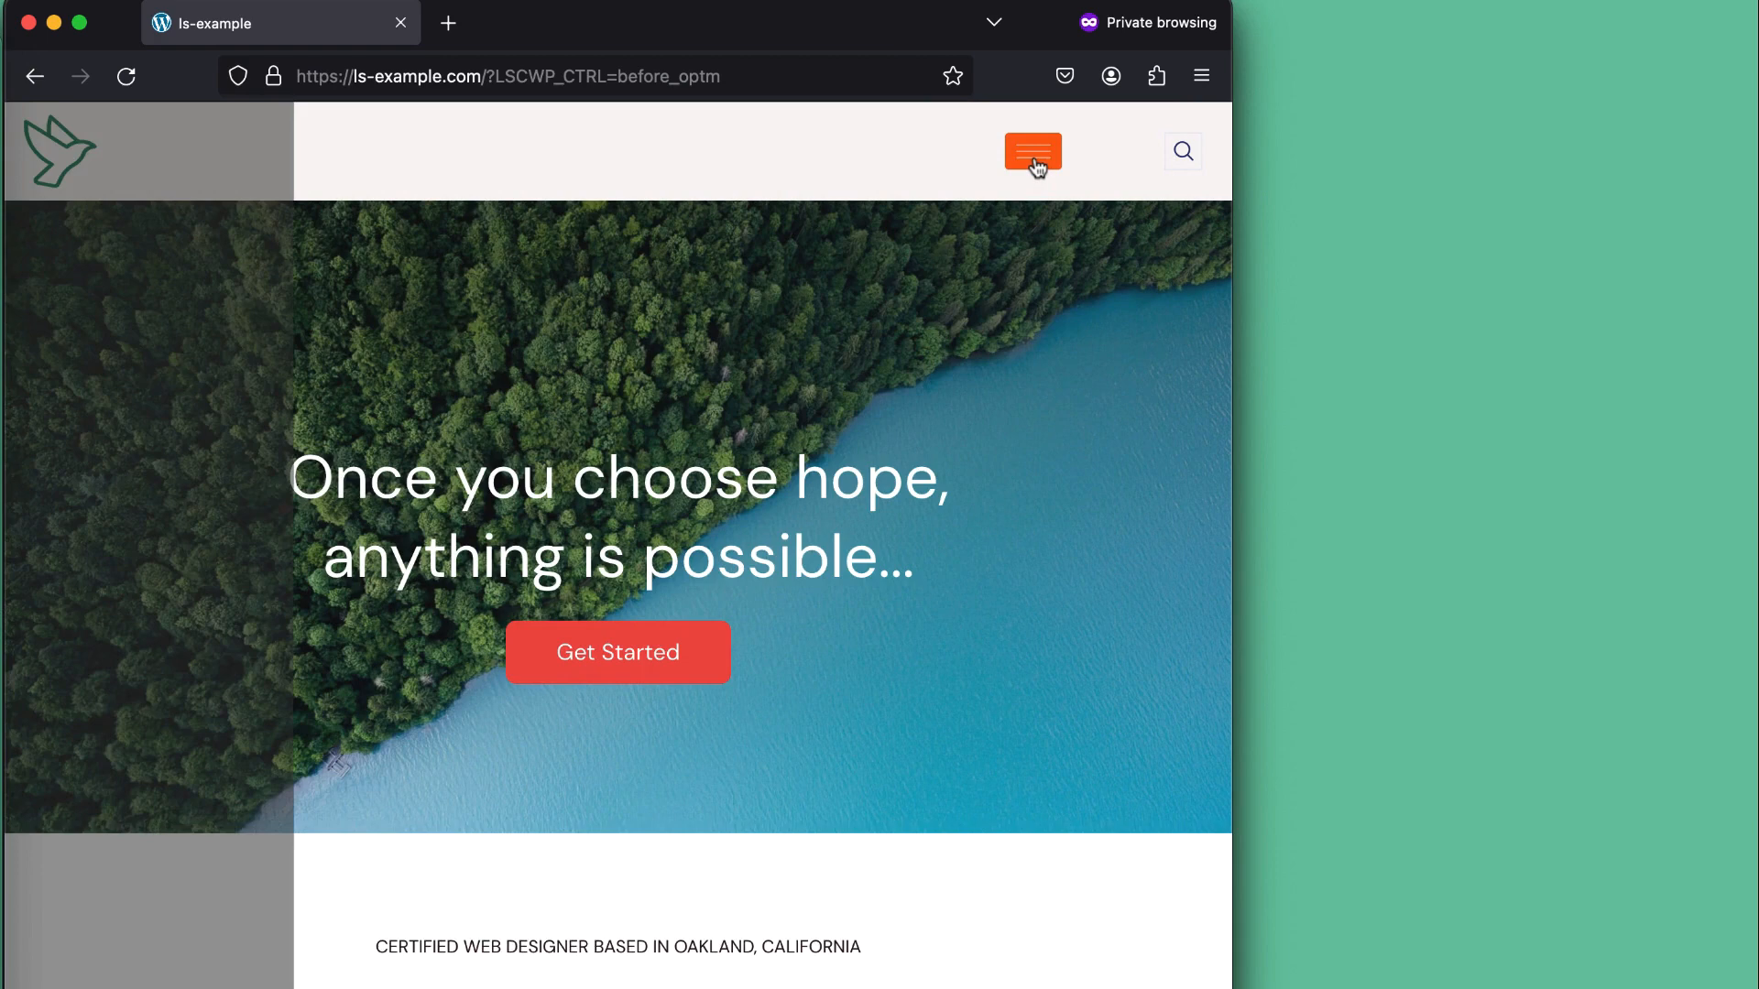
click(1032, 152)
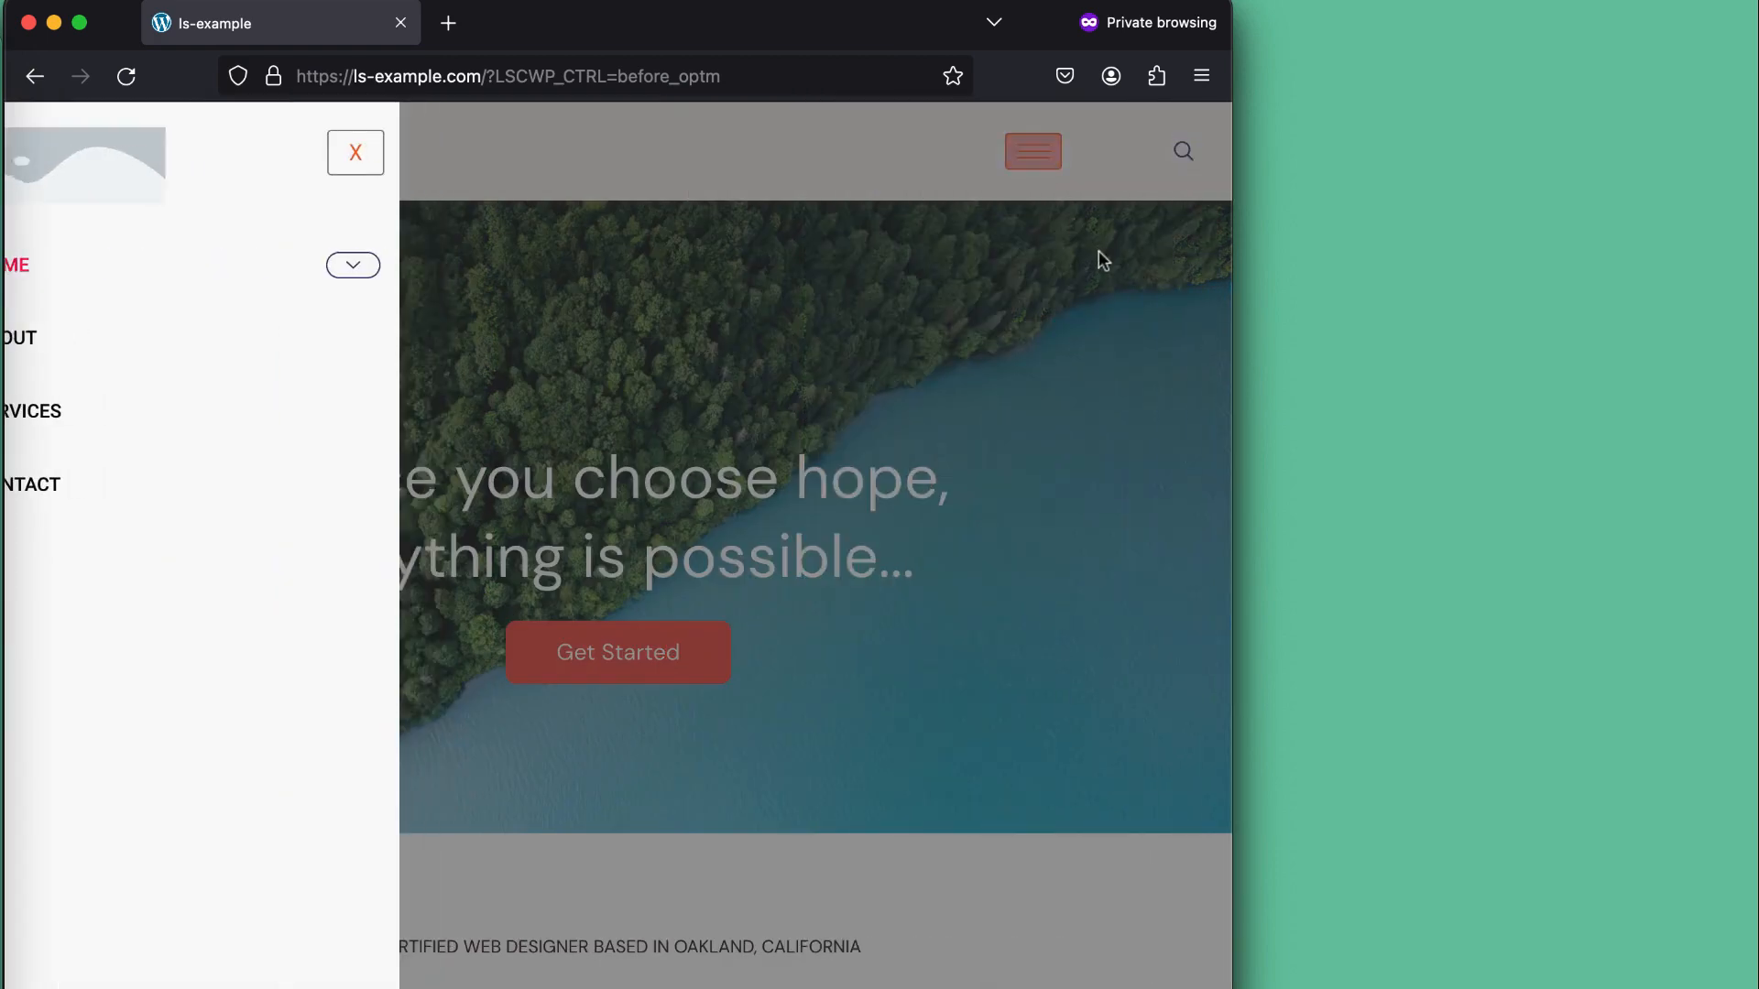
click(356, 153)
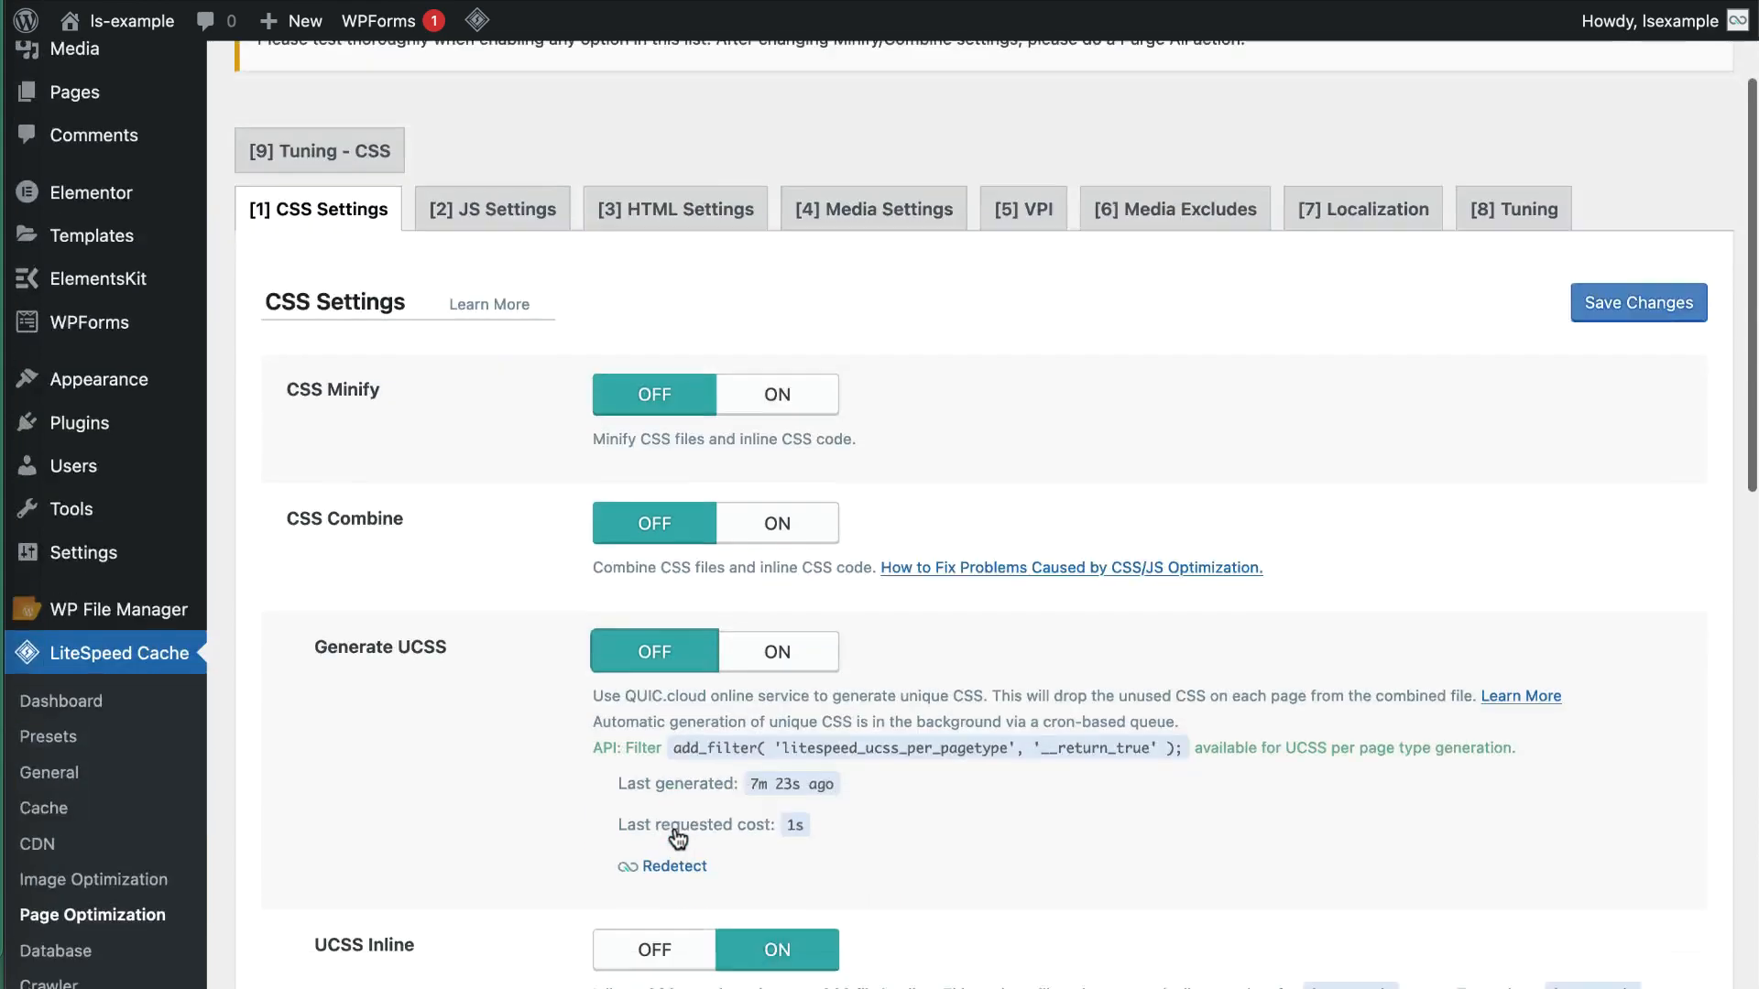
Step: Go to LiteSpeed Cache > Toolbox to reach the purge options
scroll(down, 3)
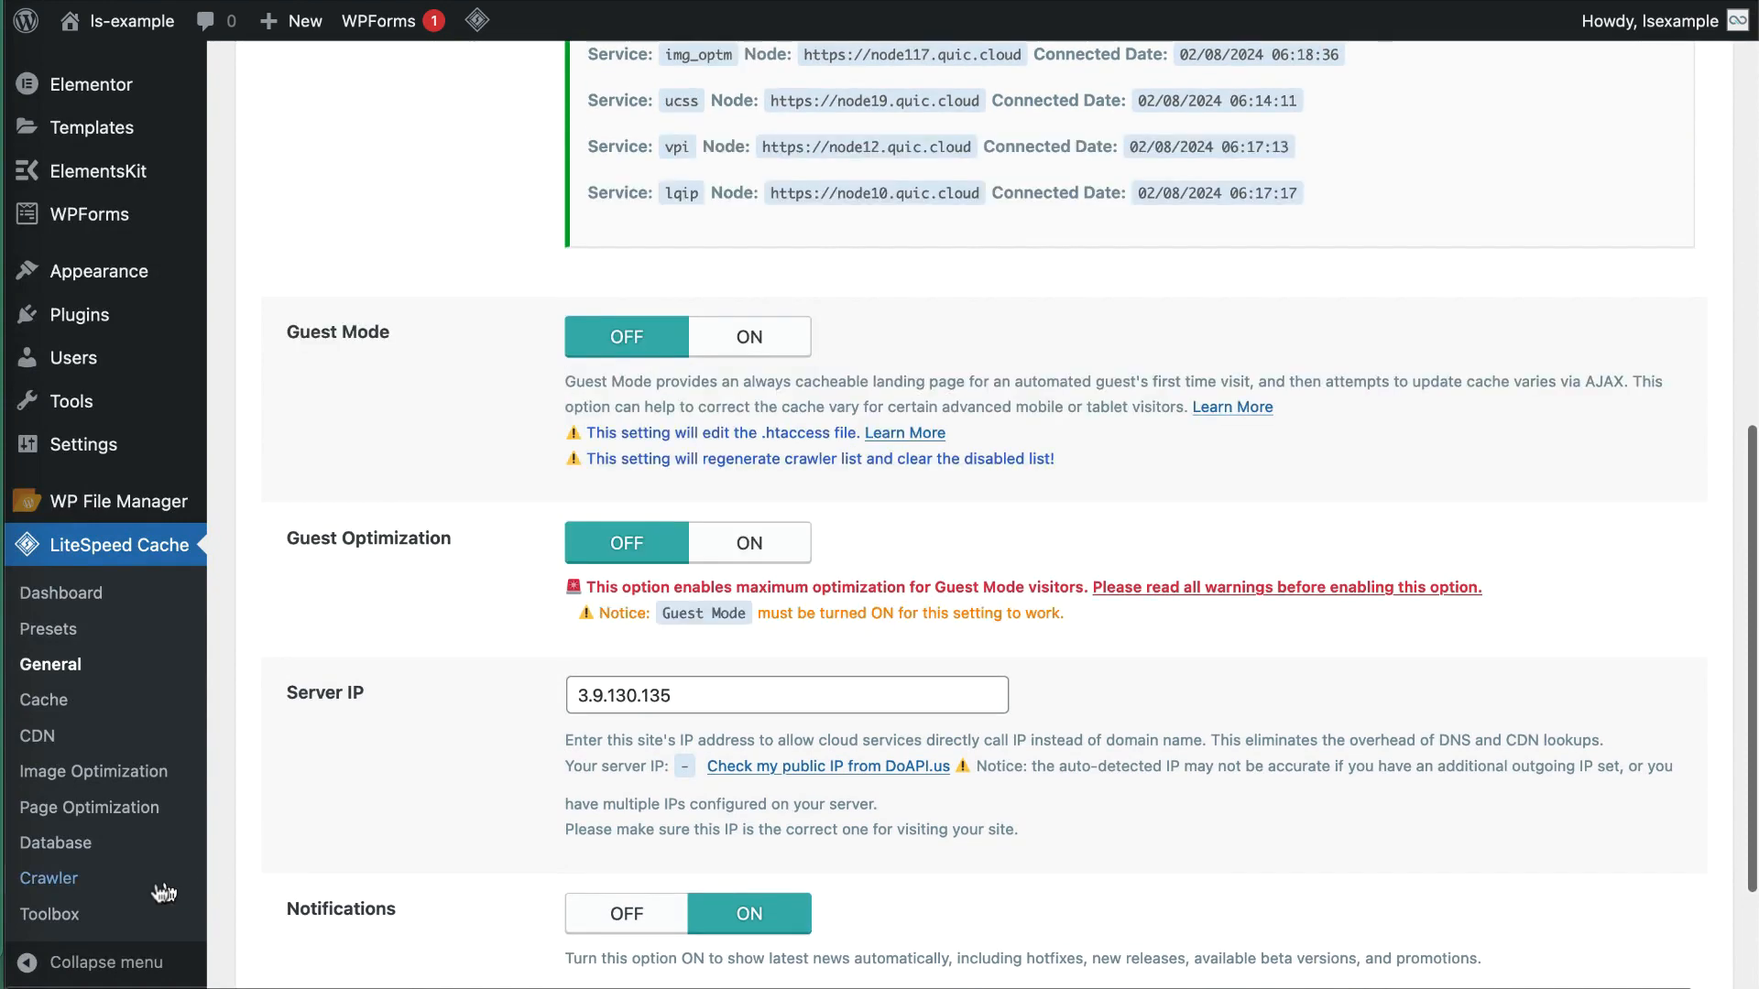
click(50, 915)
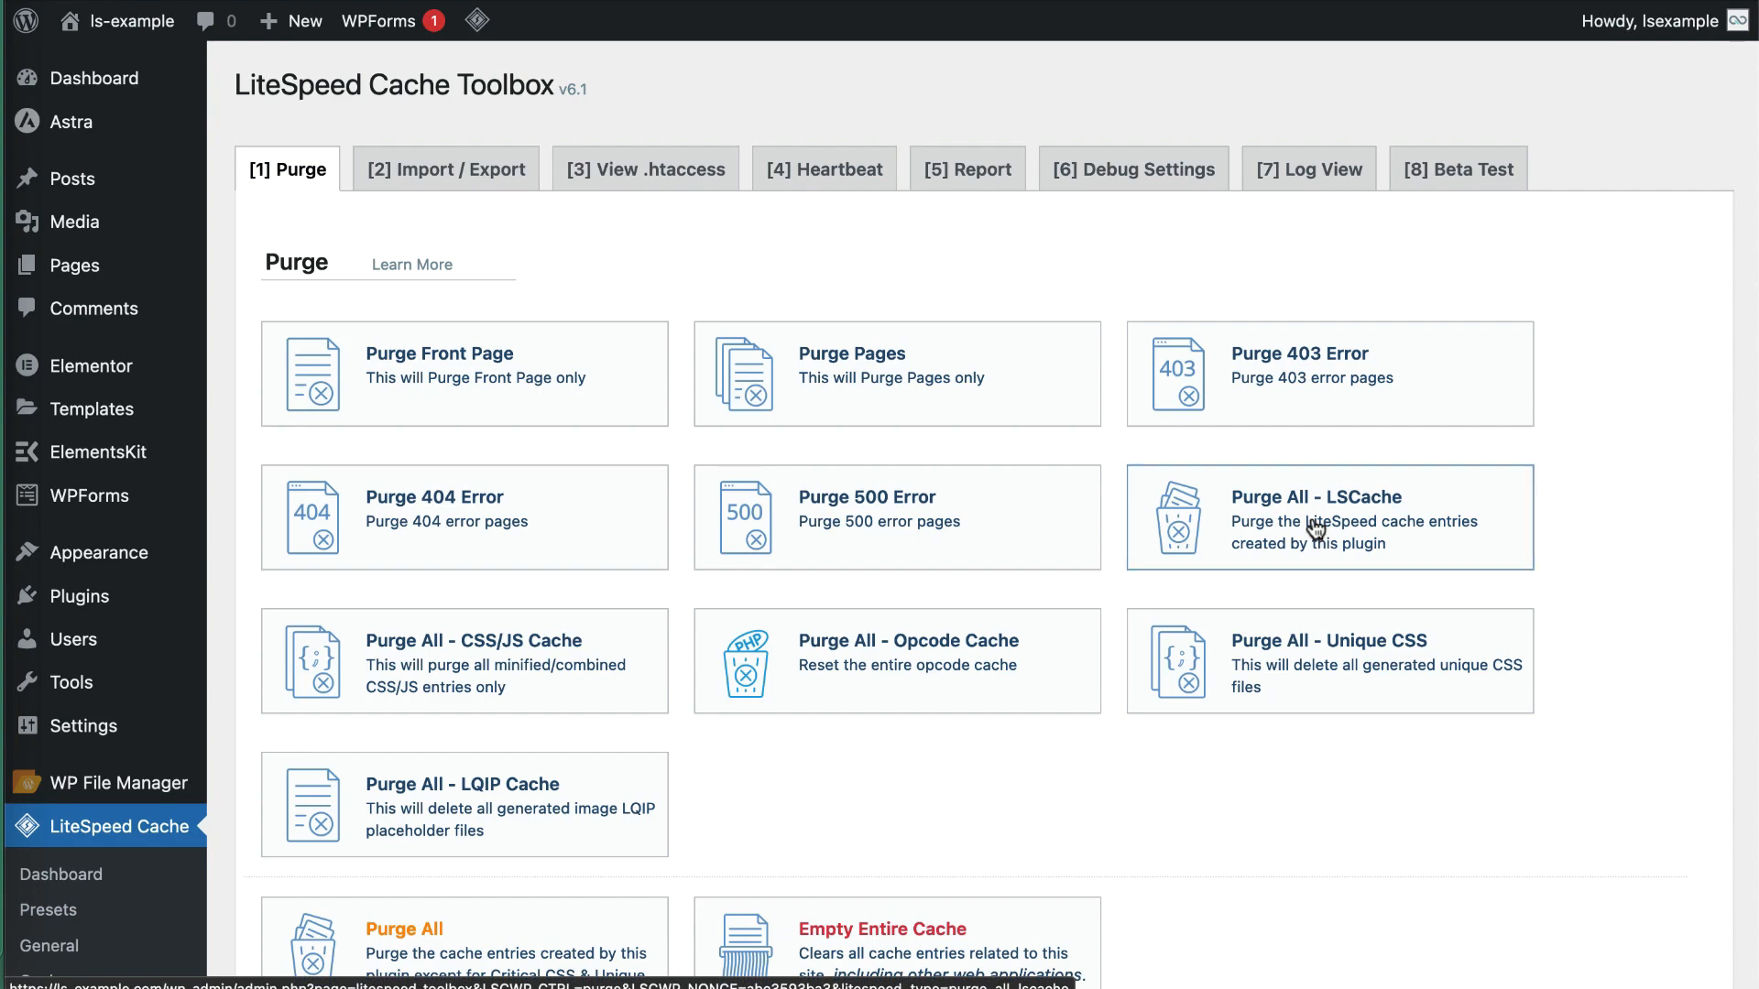
Step: Run Purge All - LSCache and Purge All - CSS/JS Cache
click(1329, 517)
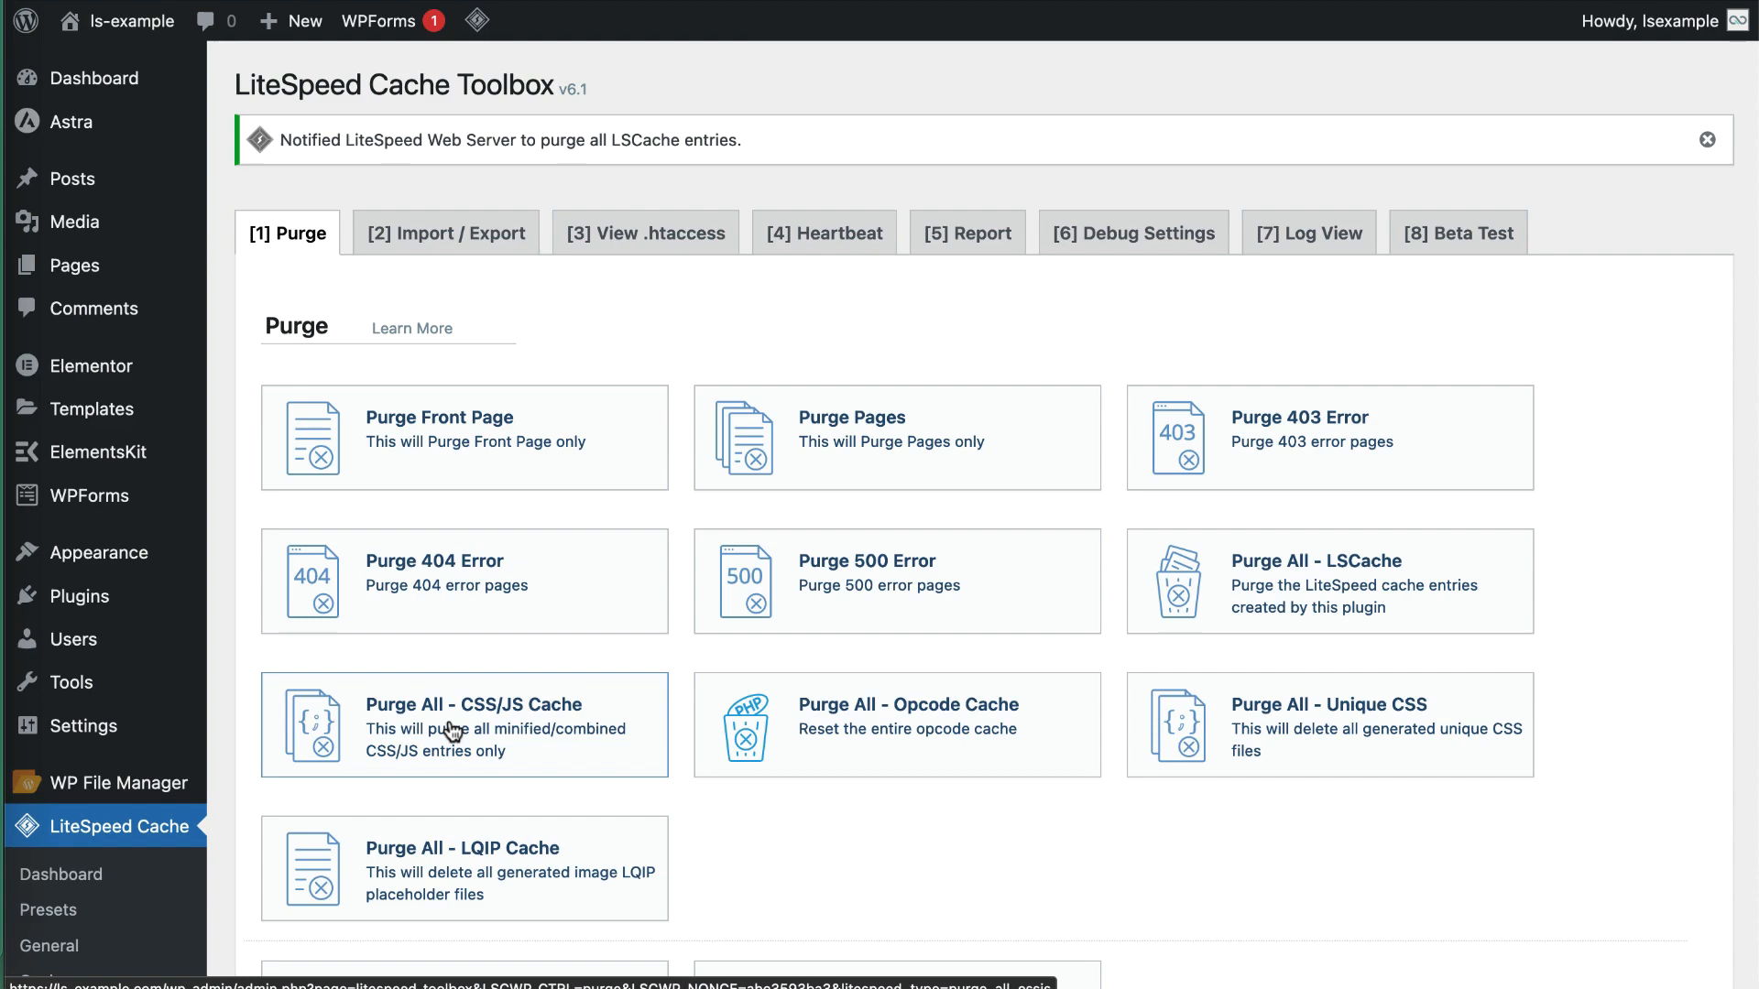
click(464, 726)
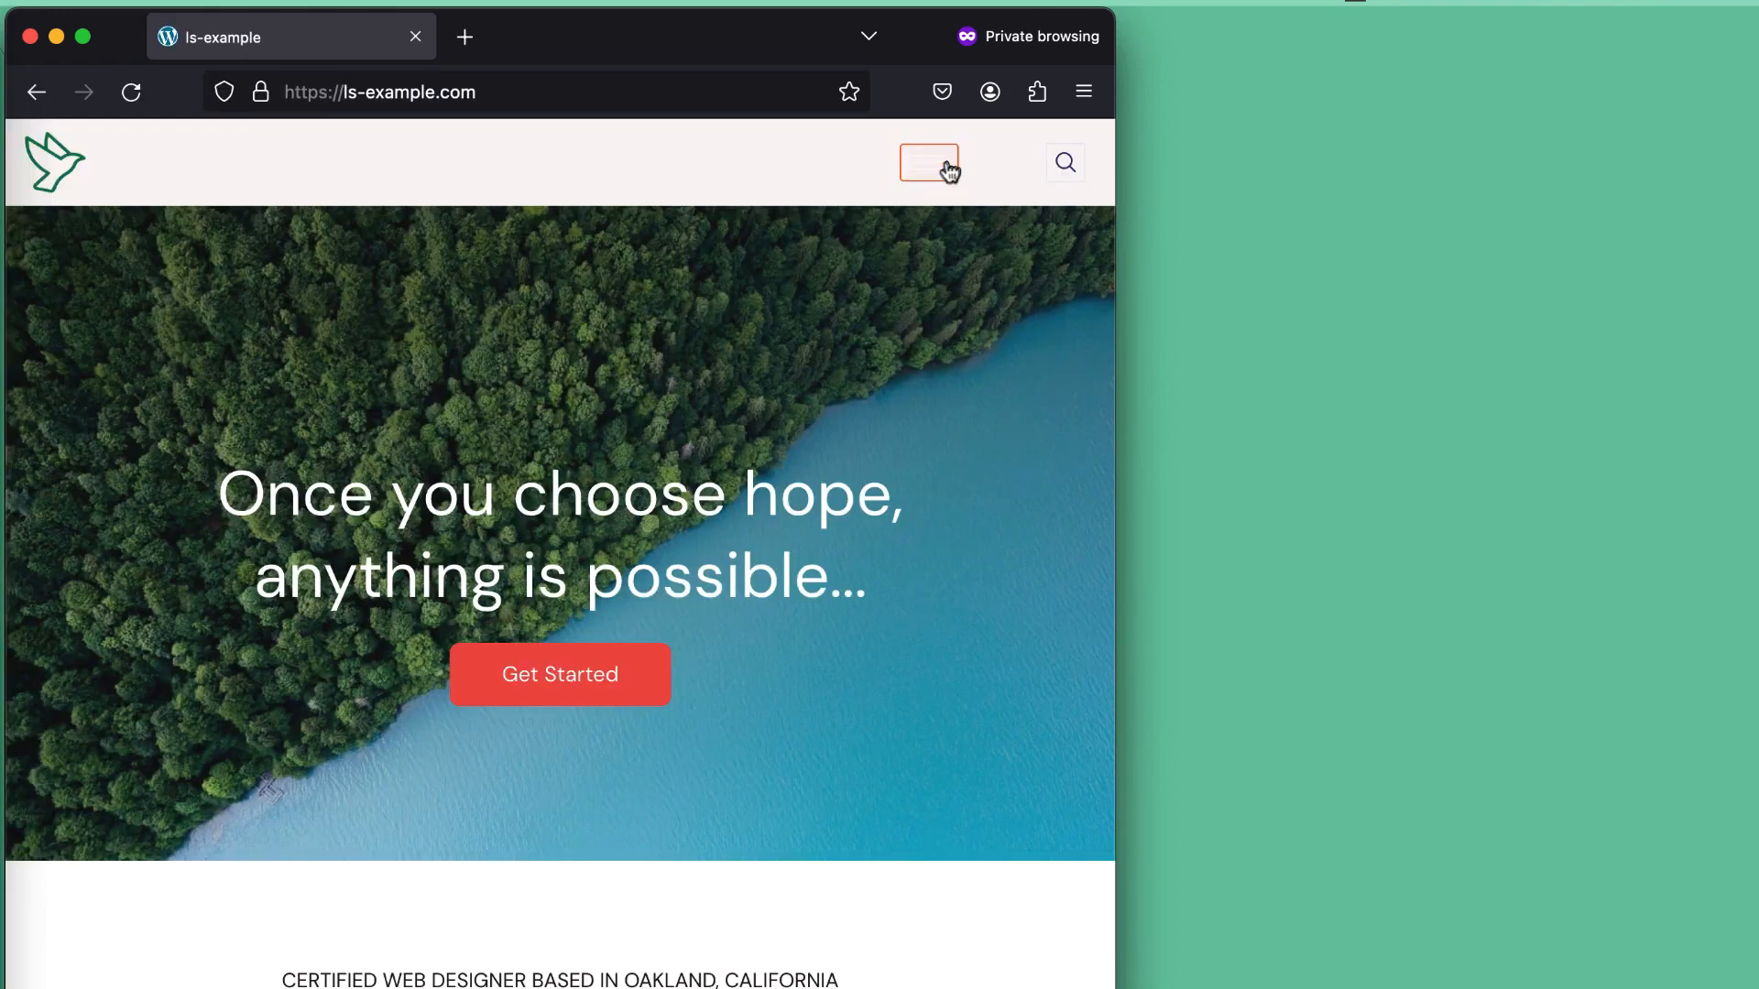
Step: Open and close the hamburger menu twice on the regular home page after purging
click(927, 163)
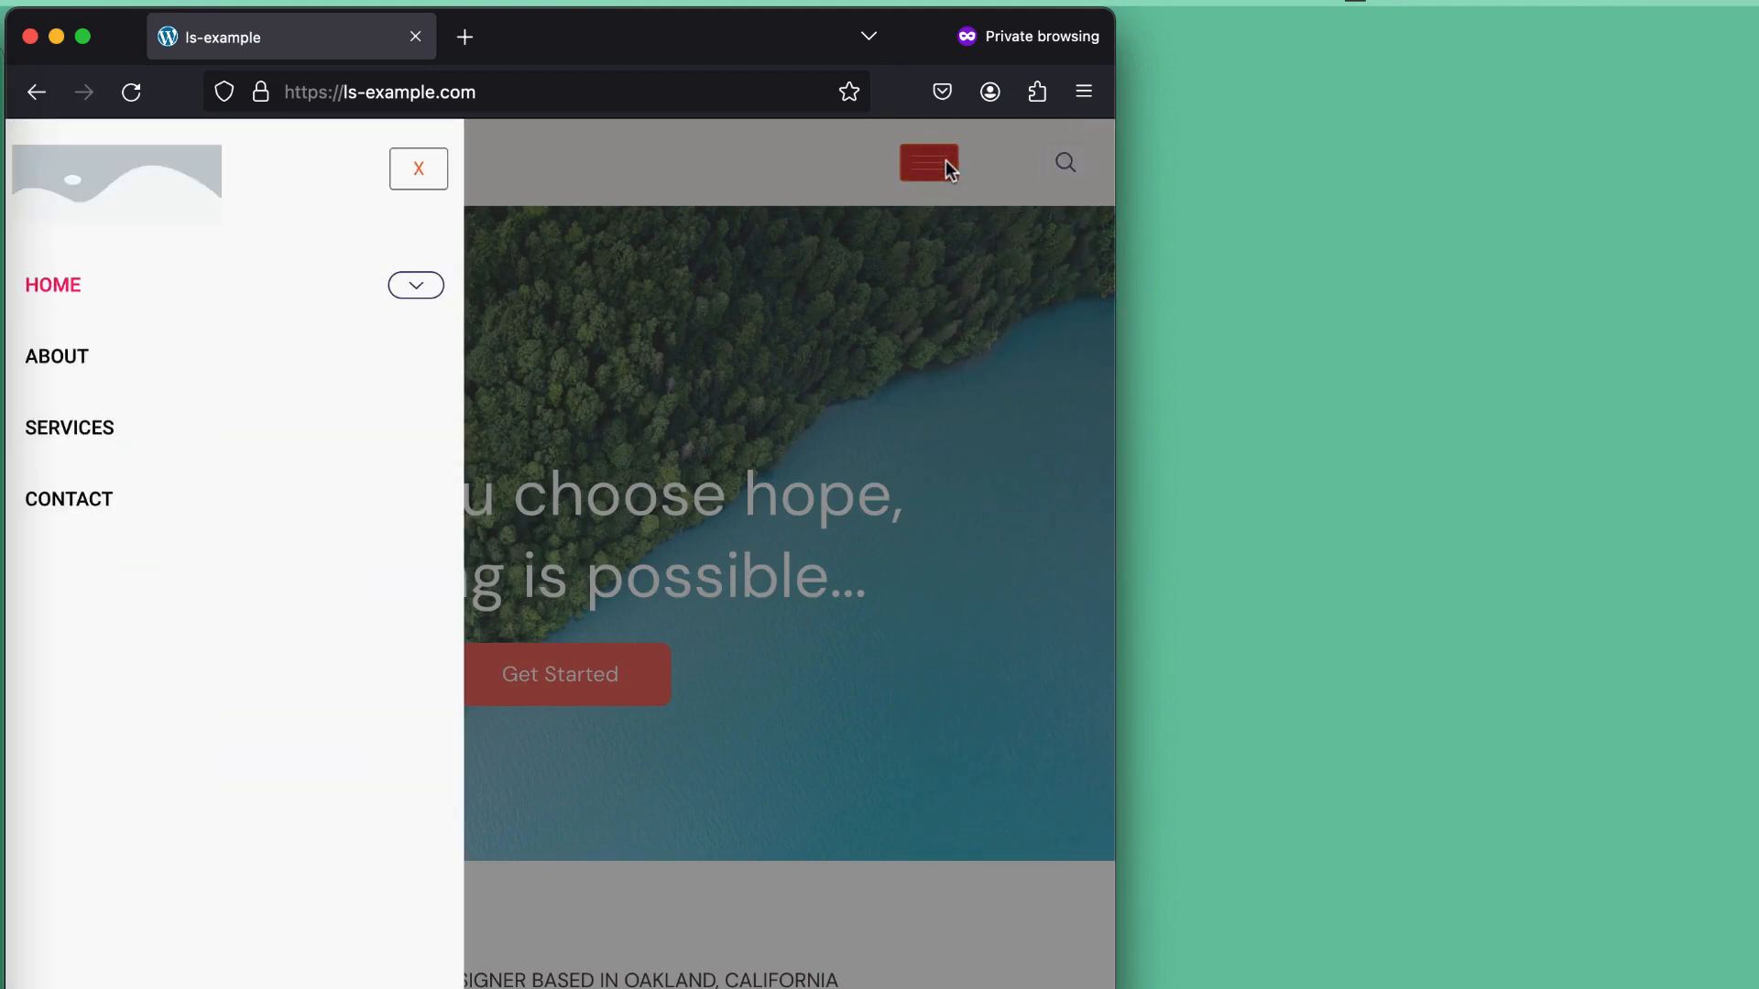
click(418, 169)
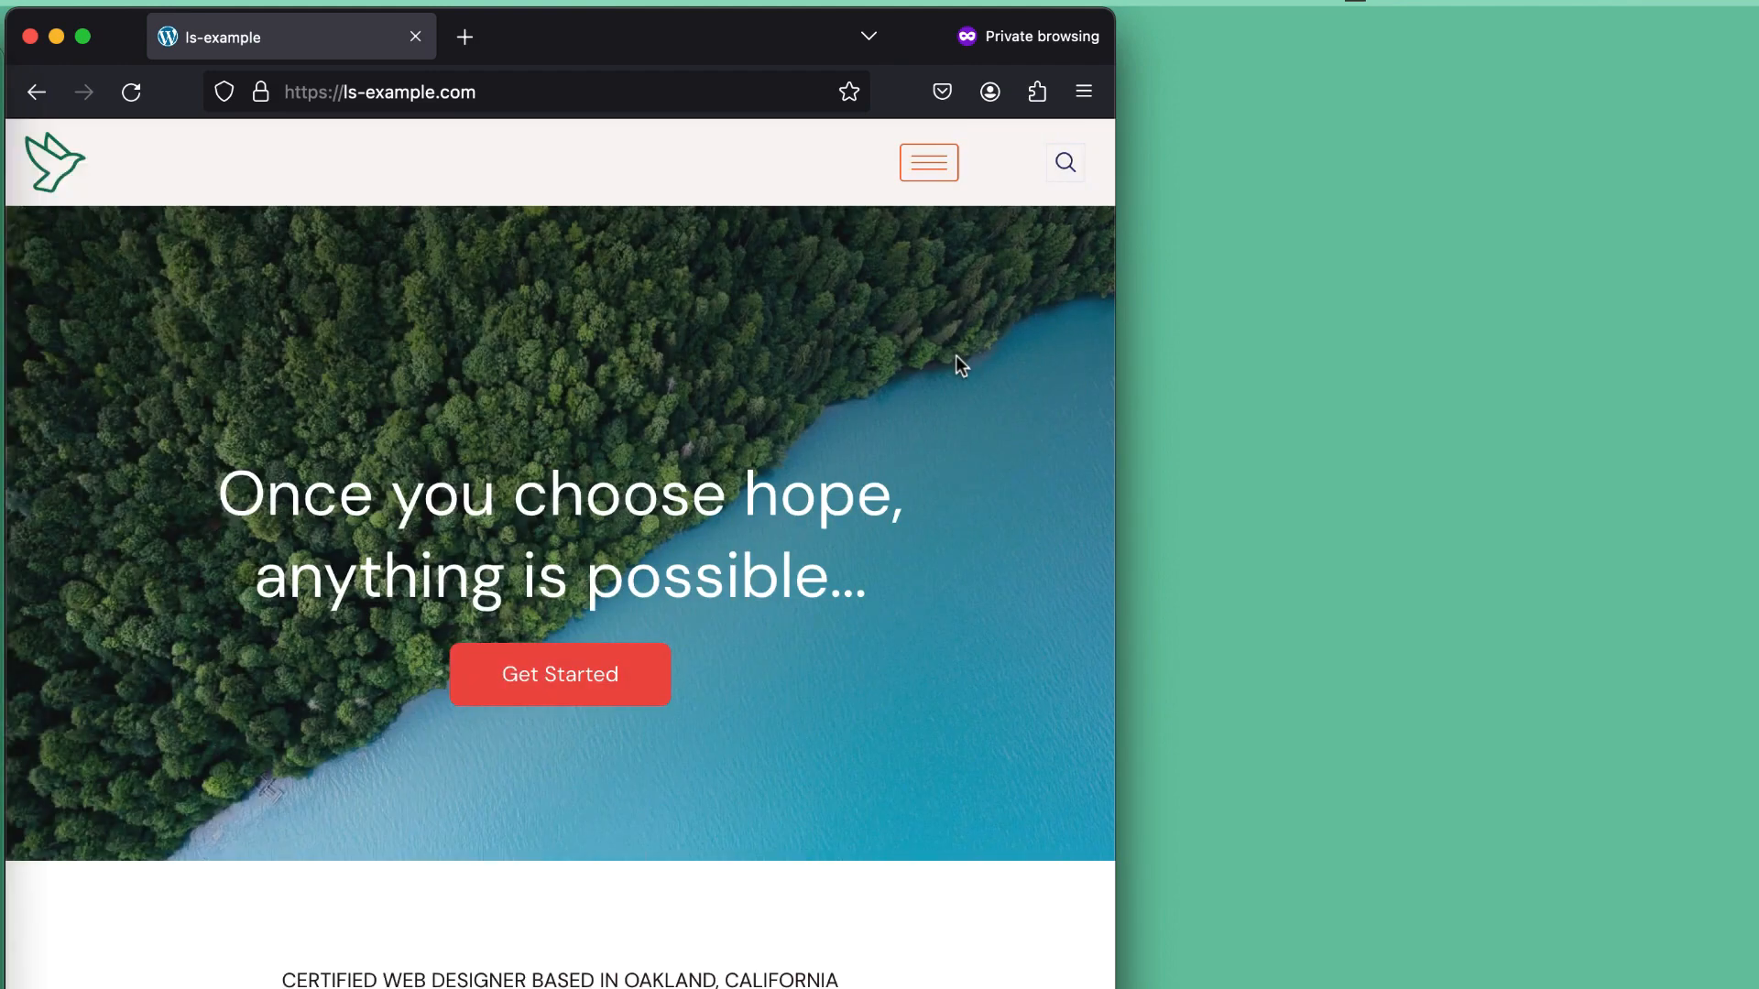
click(927, 163)
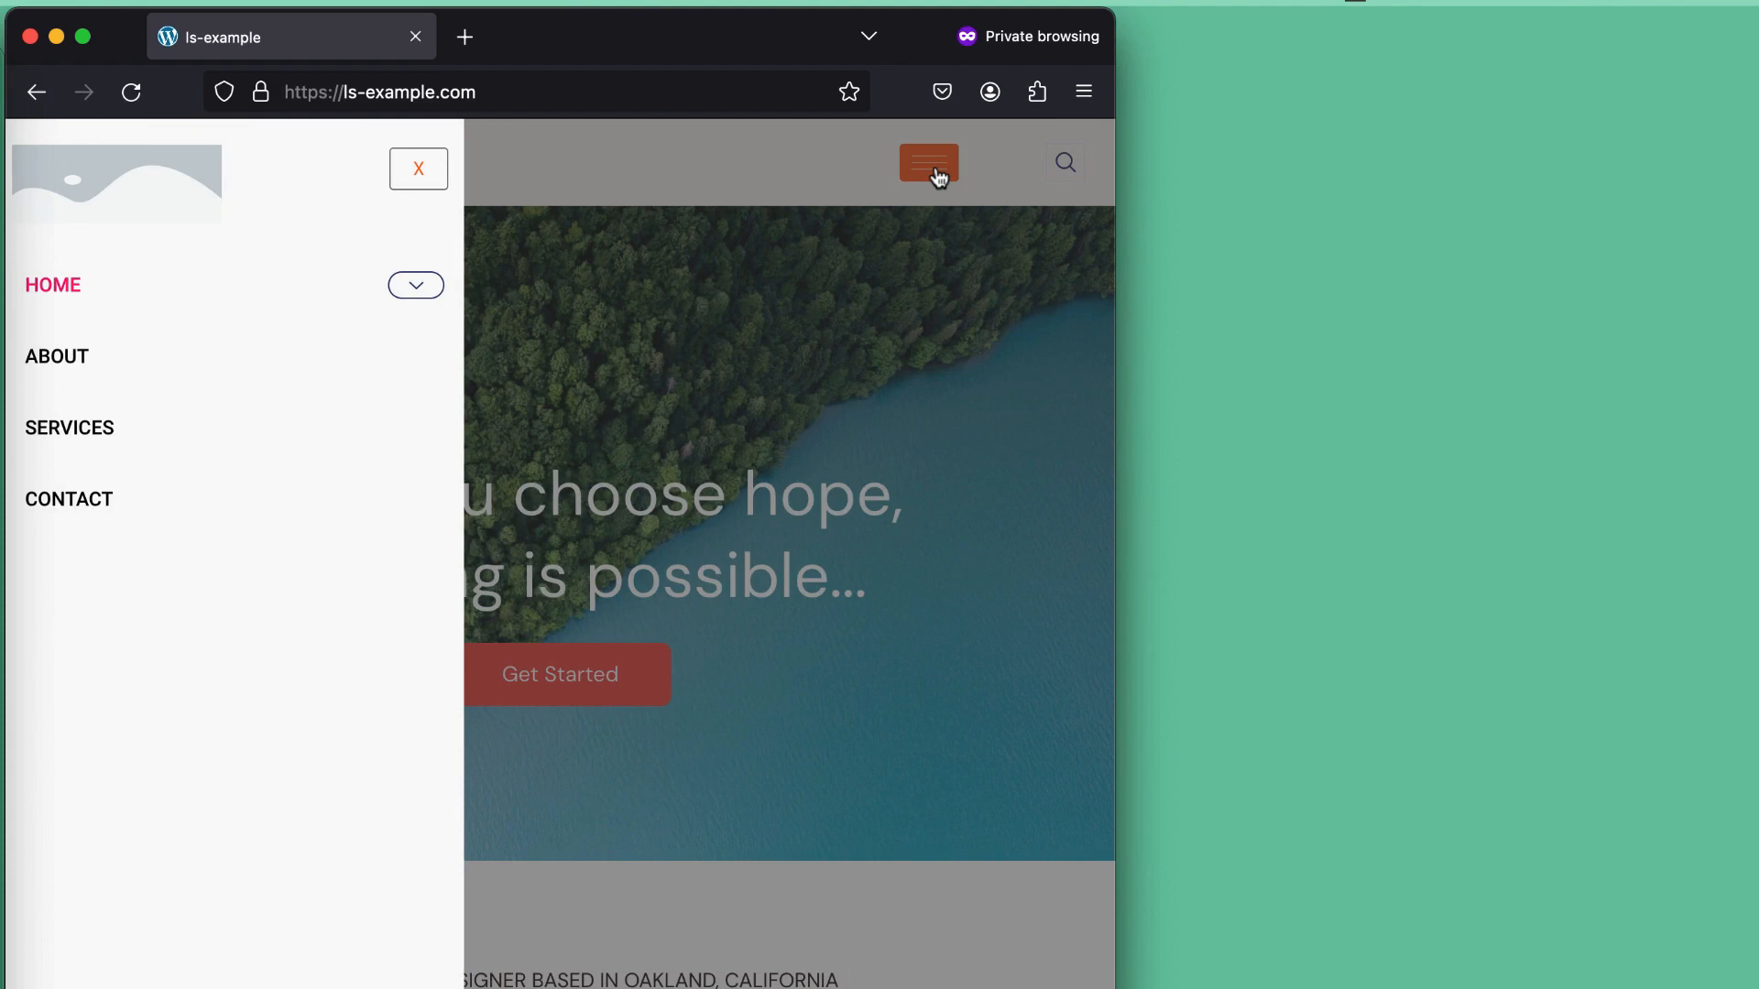
click(418, 168)
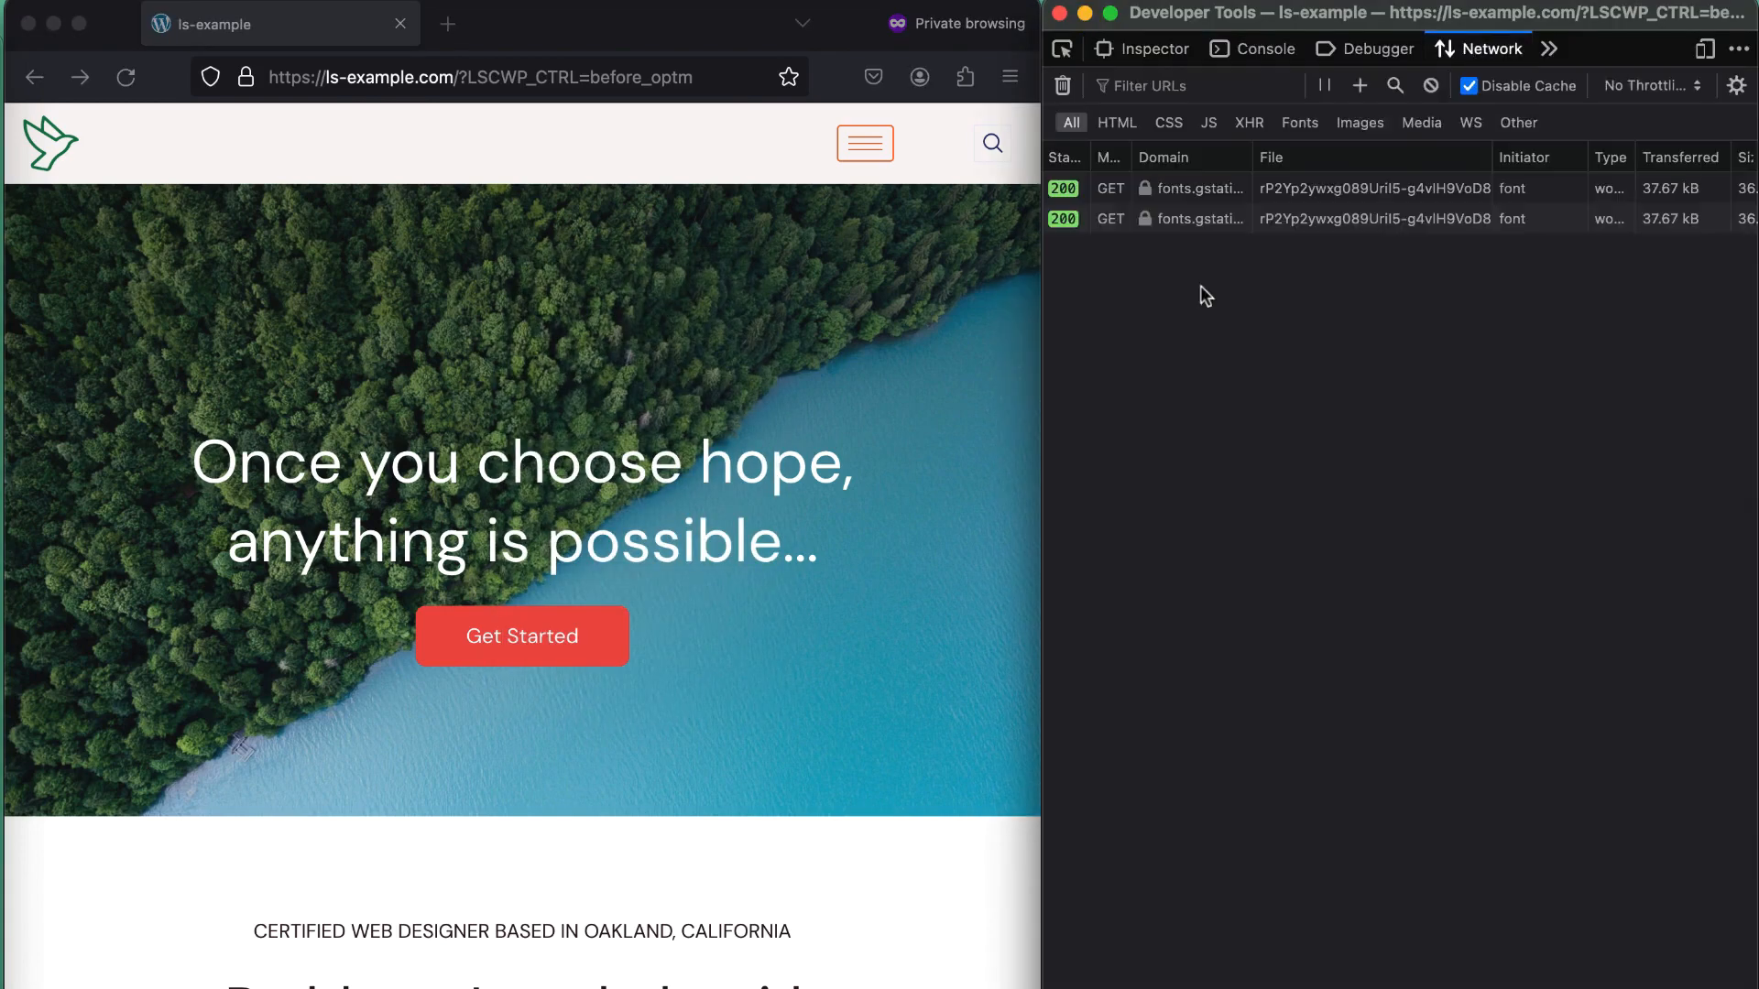
Step: Filter the Network panel to CSS requests and reload the page to capture them
click(1168, 123)
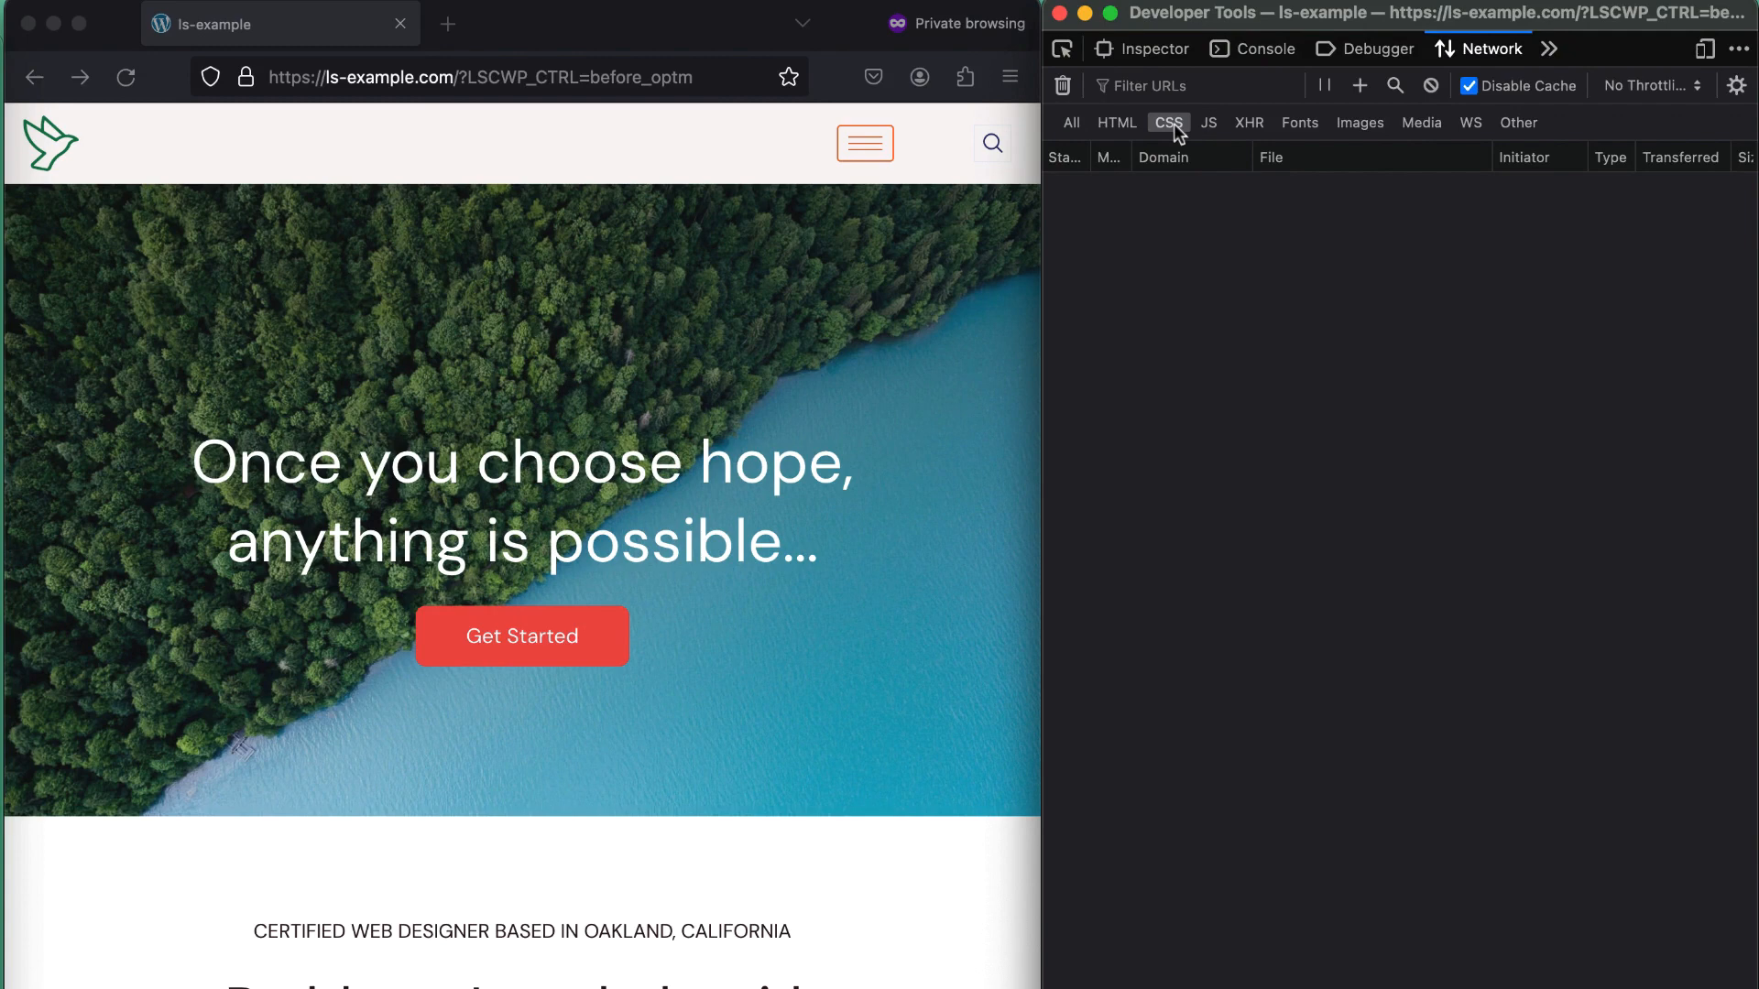
mouse_move(162, 59)
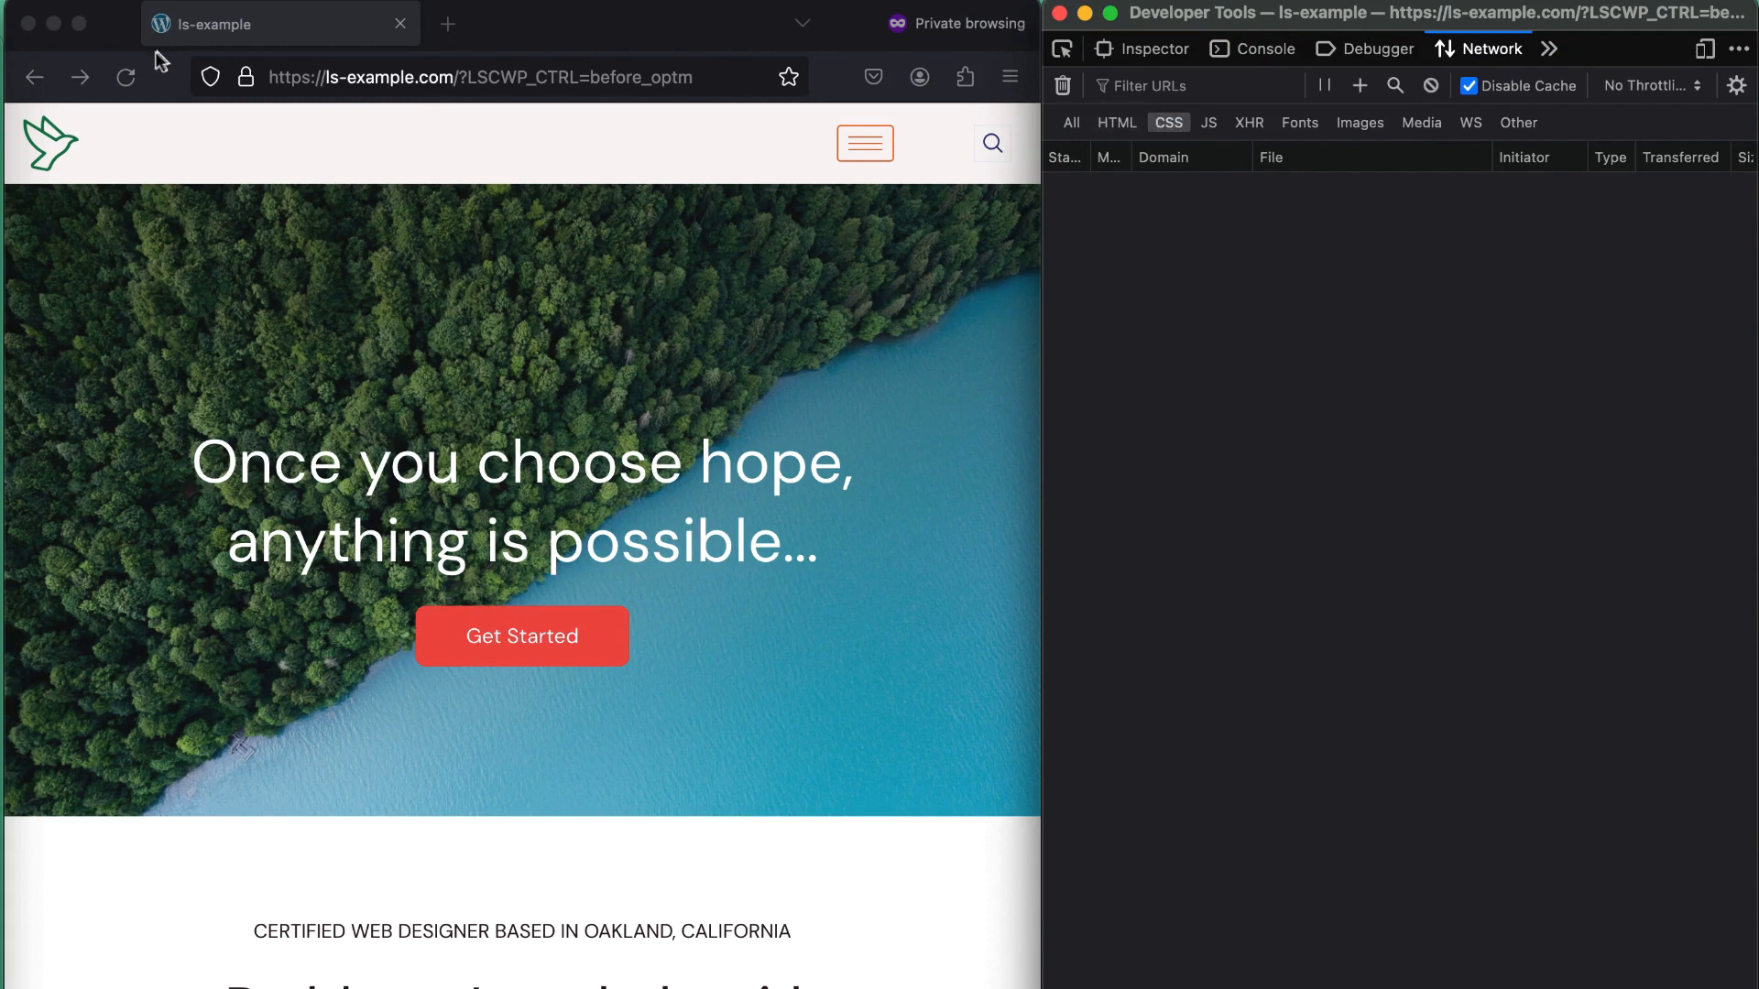
click(127, 77)
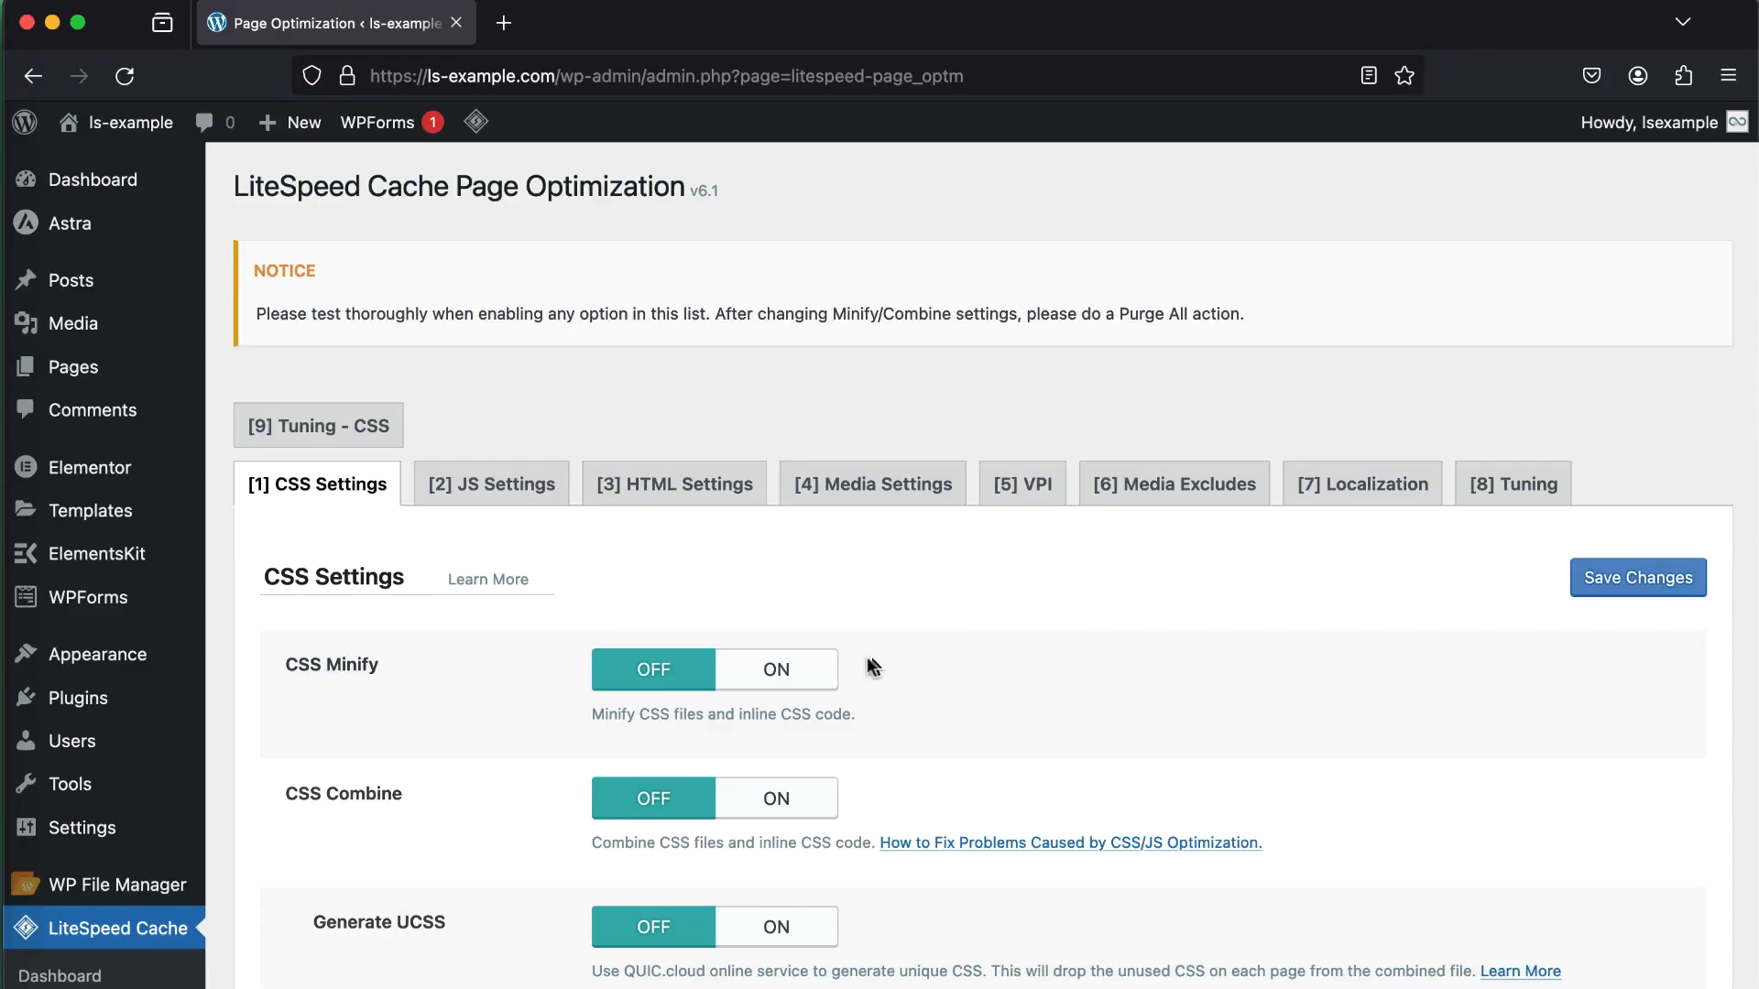
Step: Switch CSS Minify, CSS Combine and Generate UCSS back ON, then go to Tuning - CSS
click(775, 797)
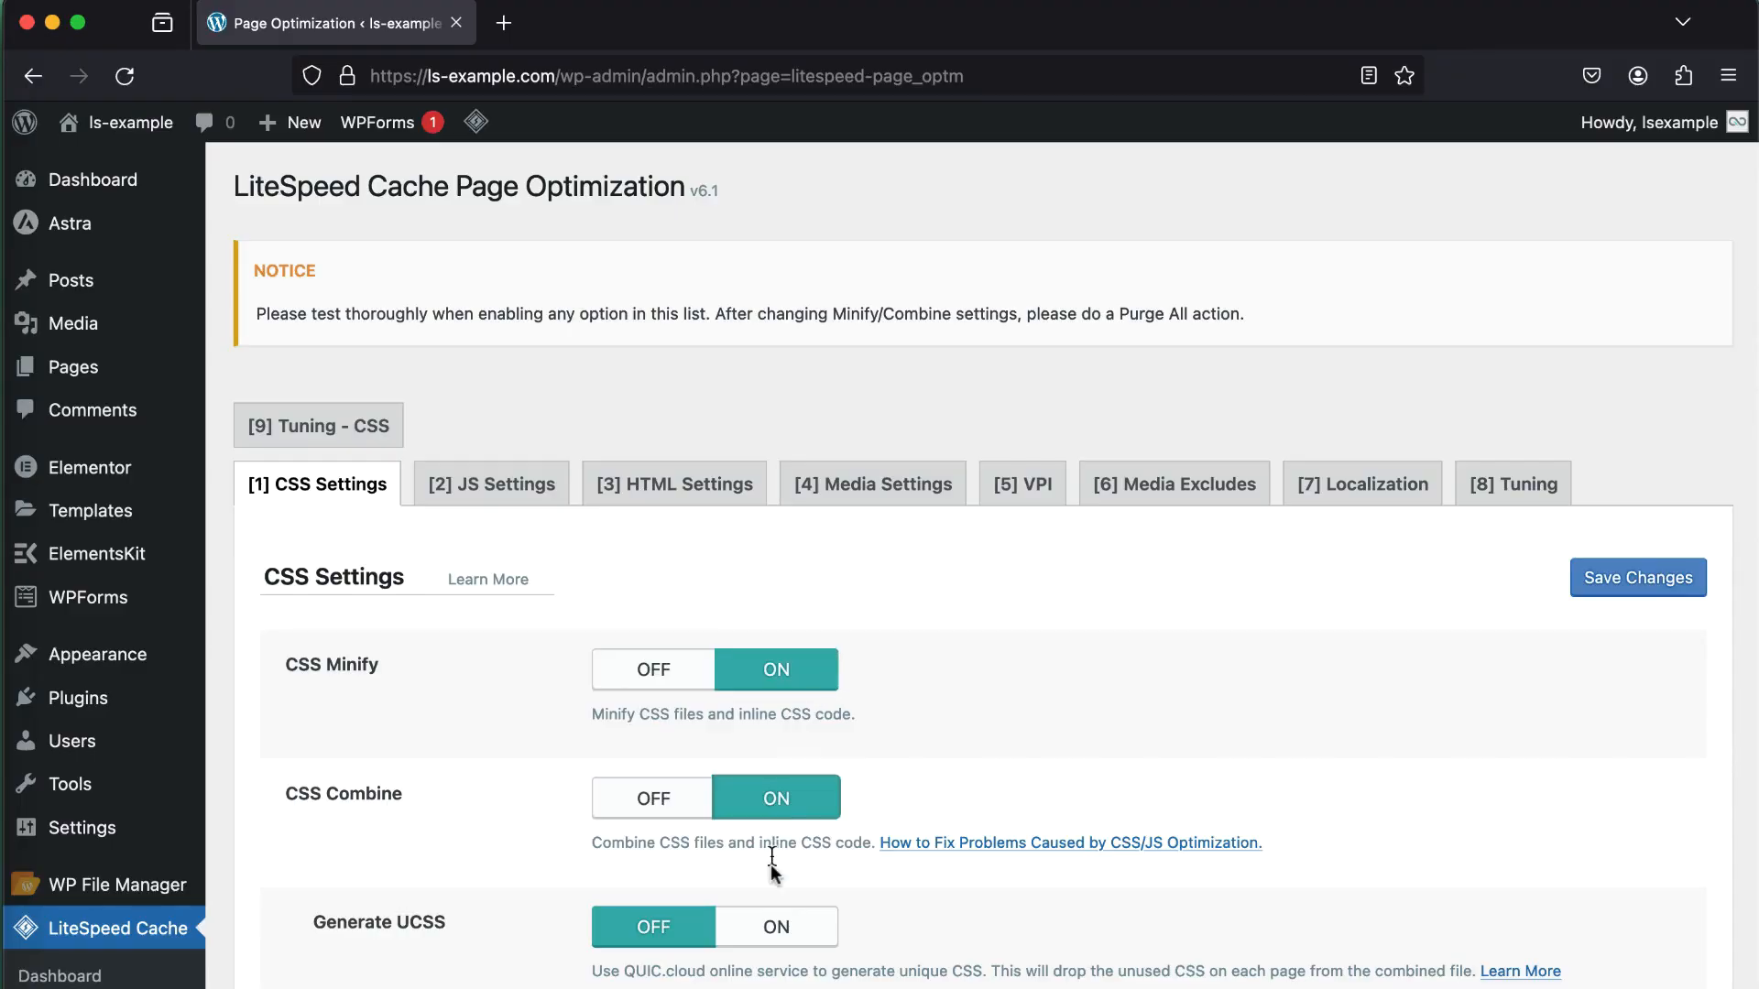
scroll(down, 3)
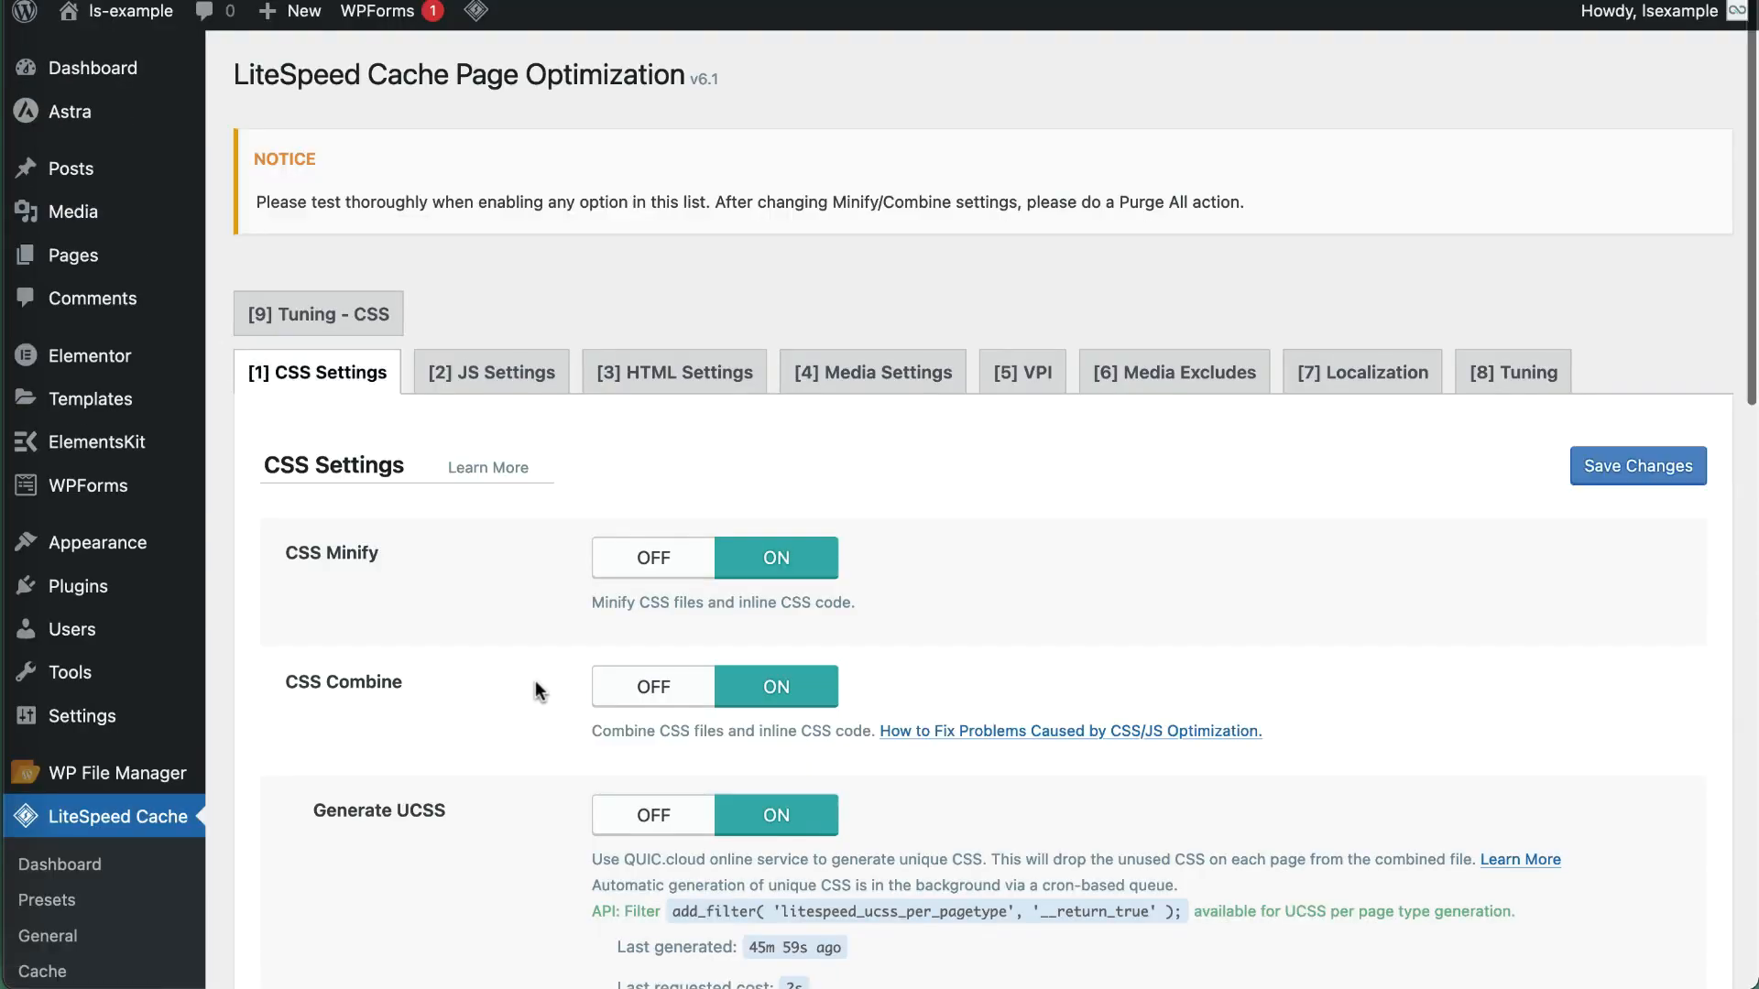
click(317, 314)
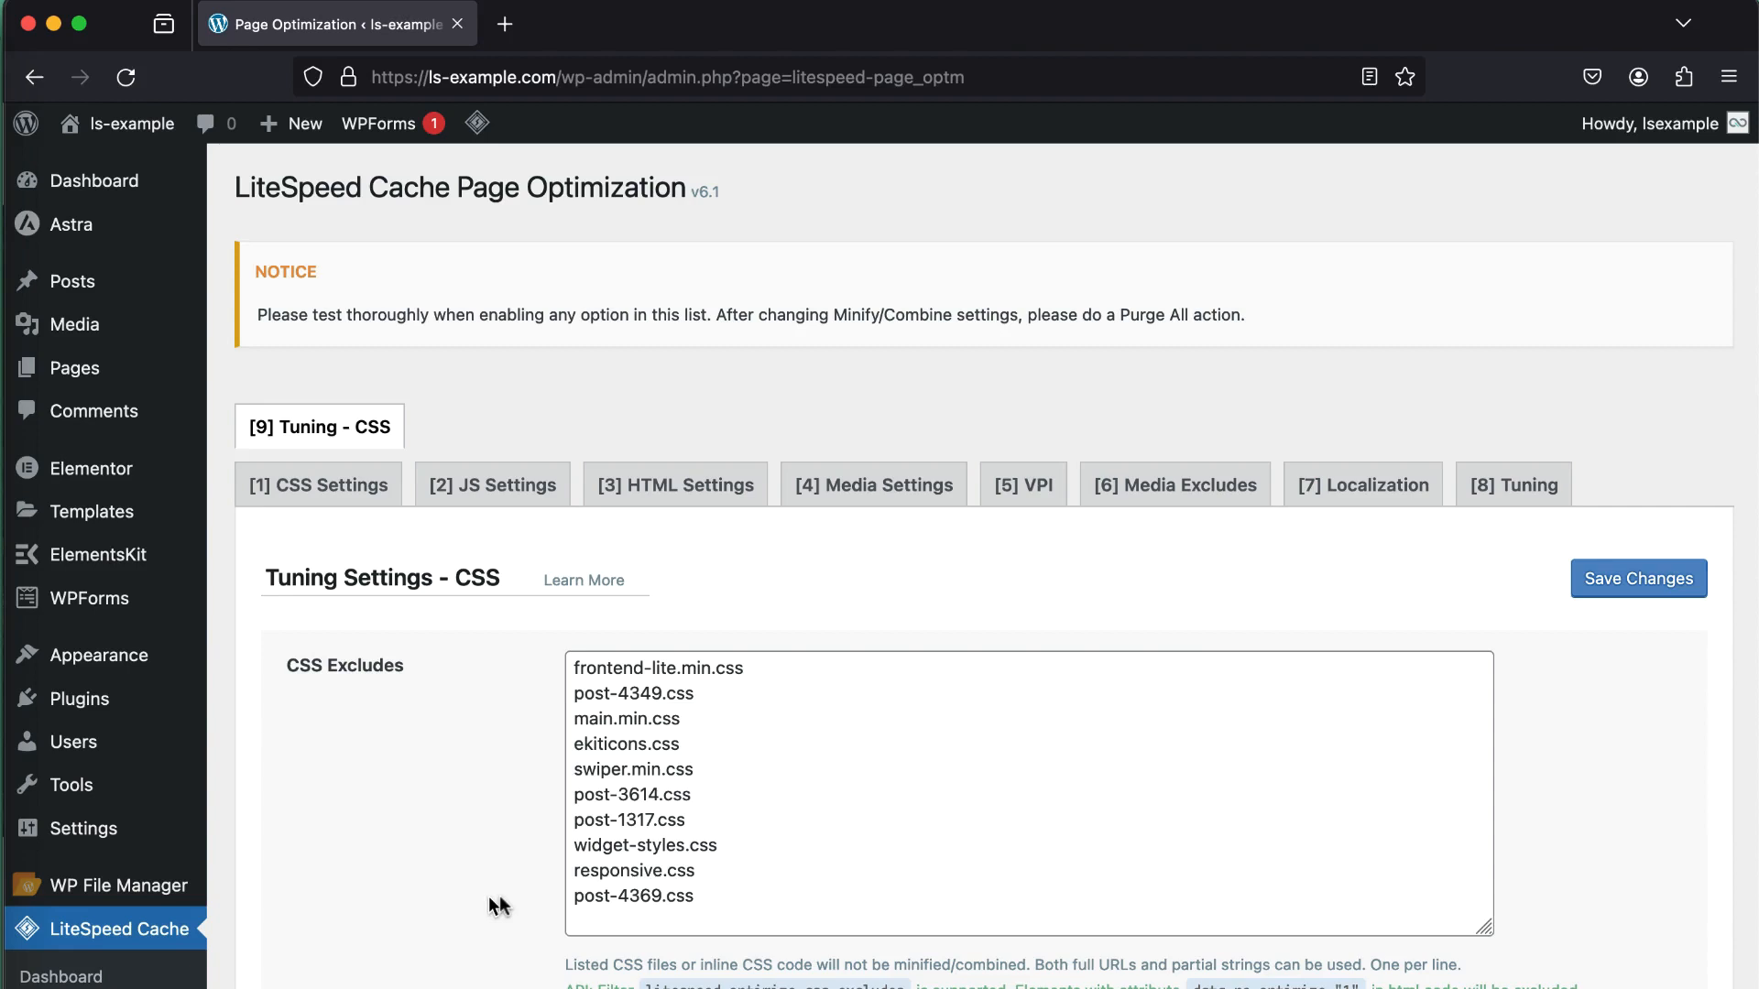
Step: Delete post-4369.css from CSS Excludes and save the changes
click(1030, 797)
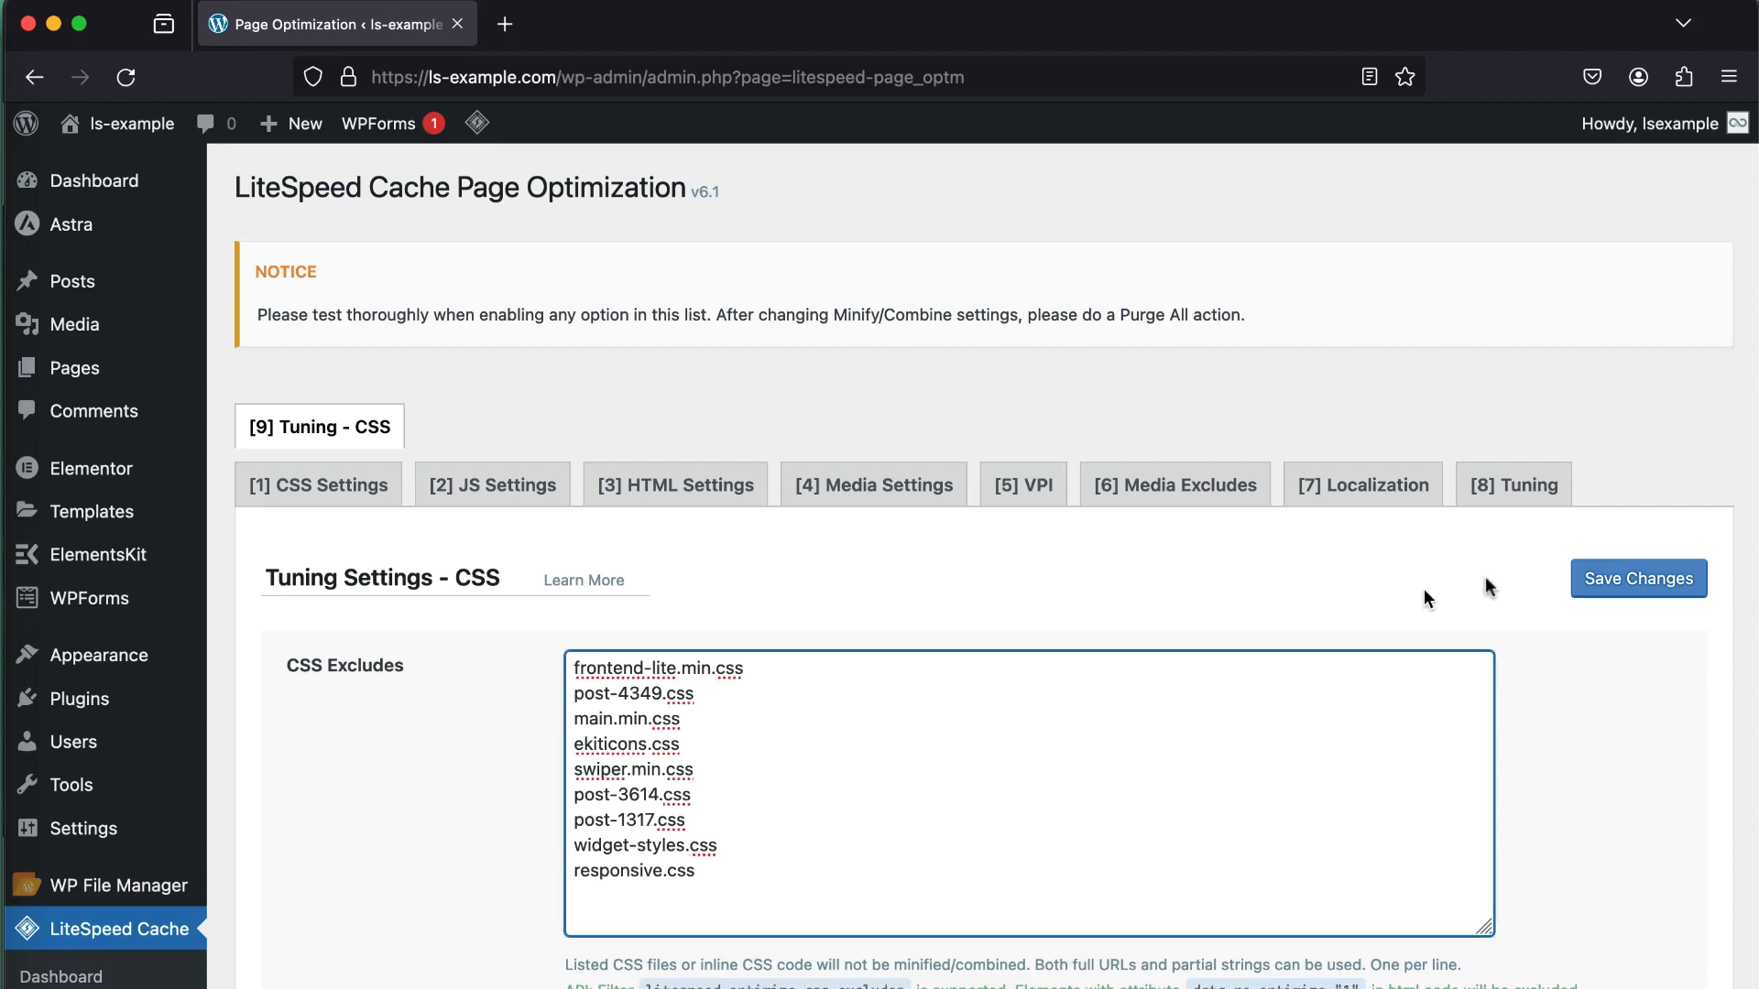
click(1637, 579)
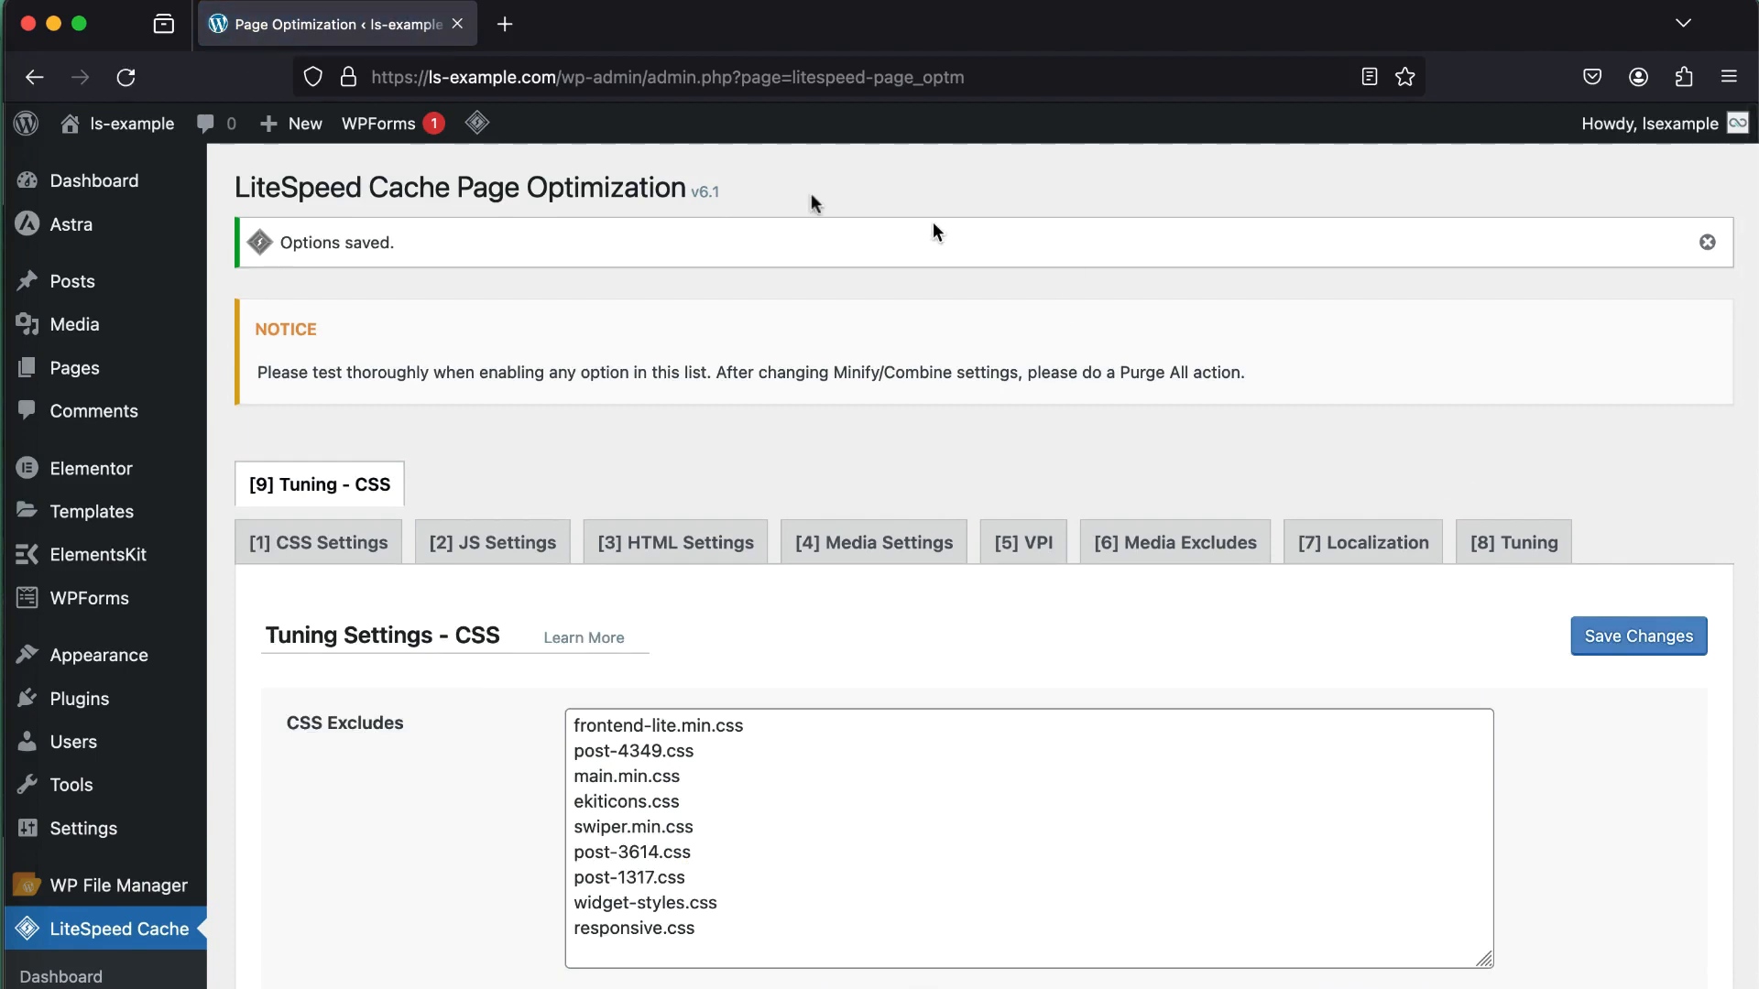
Step: Purge All and Purge All - LSCache from the admin-bar LiteSpeed menu
click(477, 123)
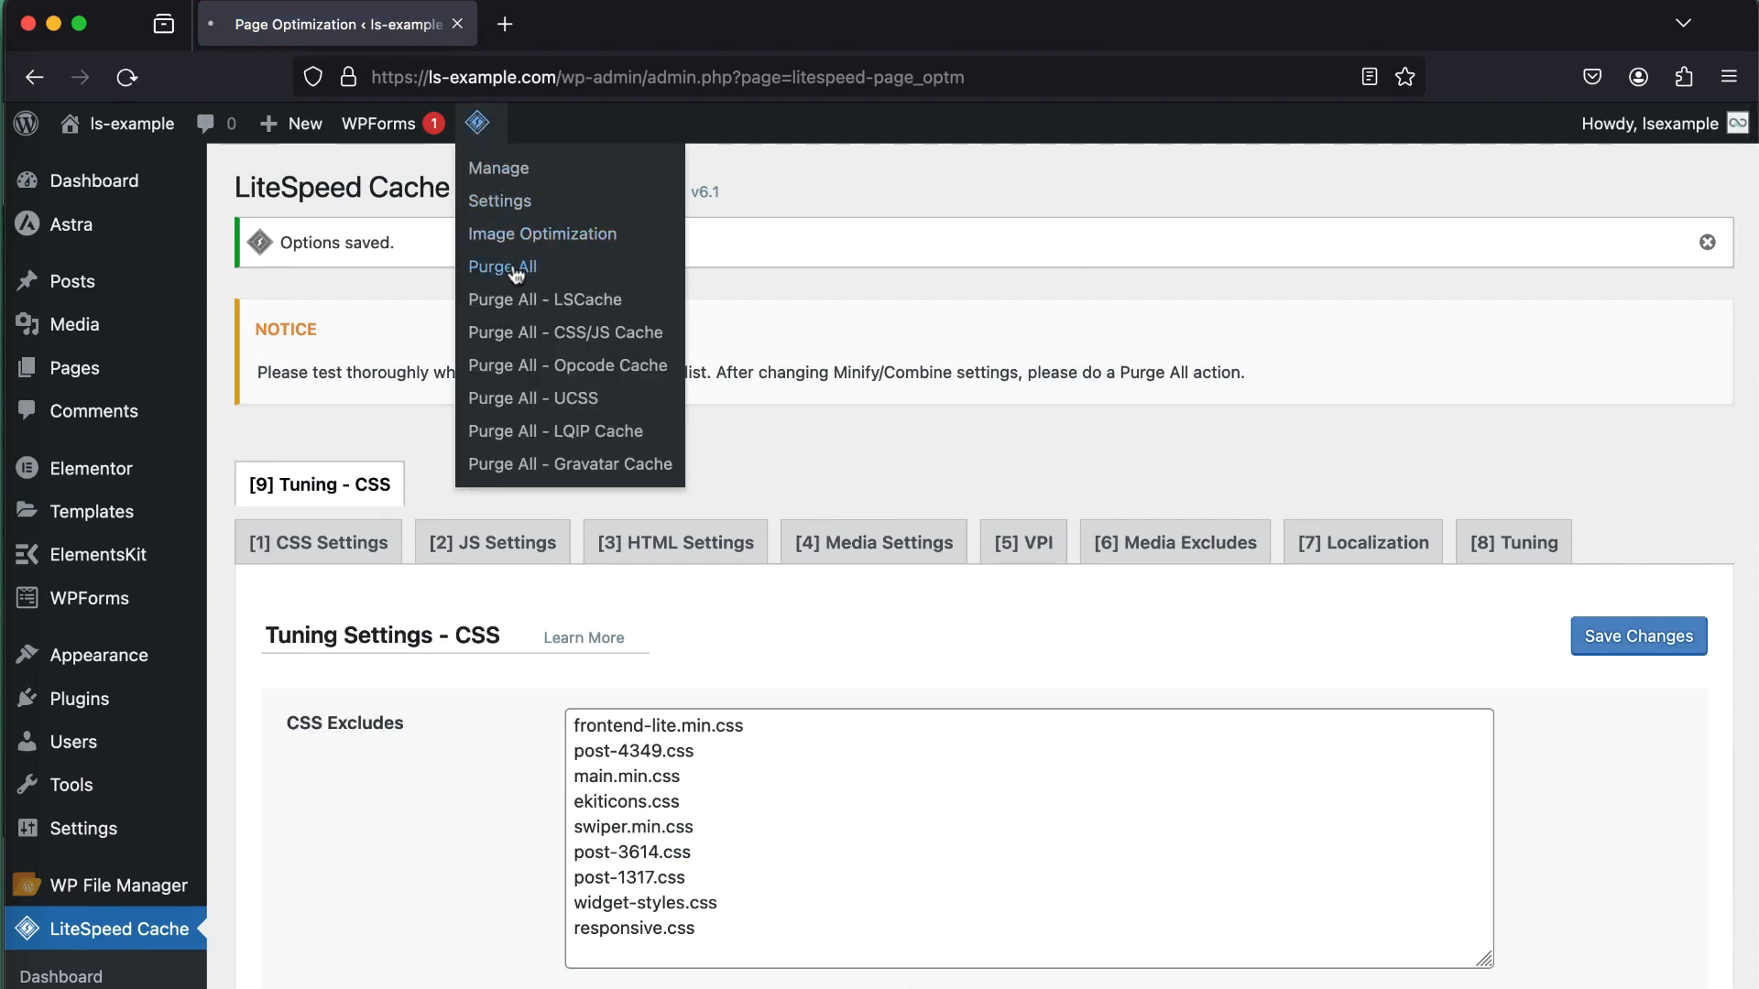
click(502, 265)
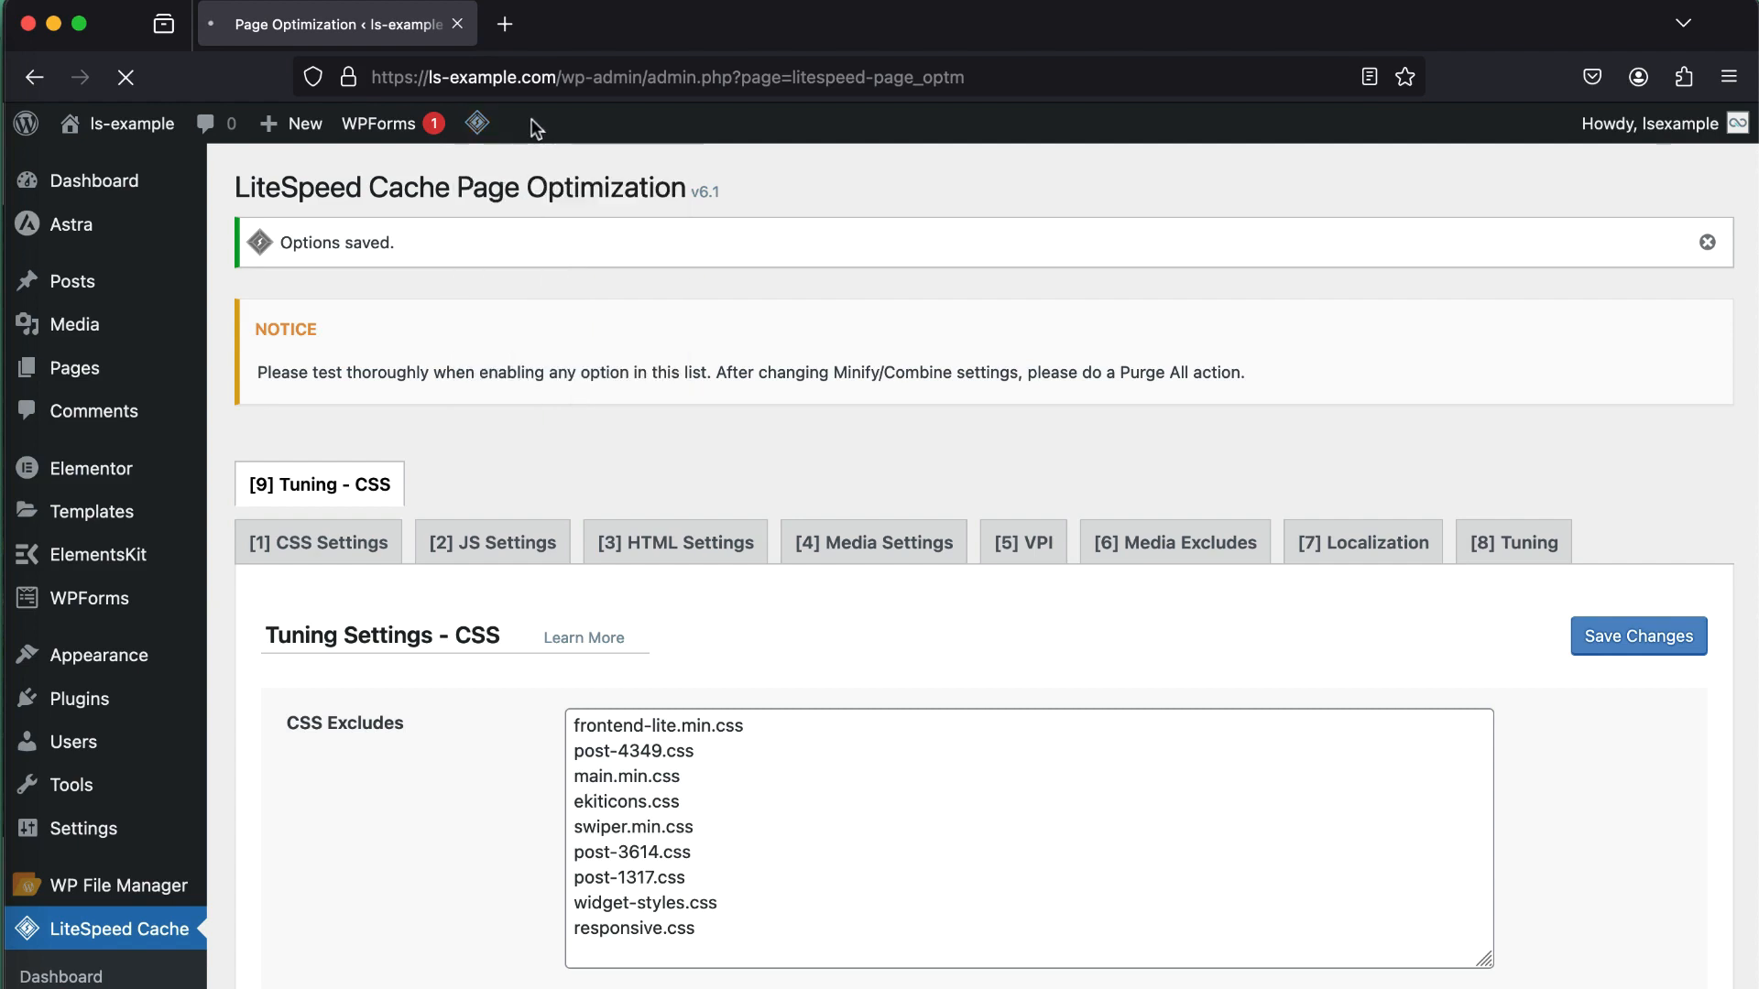
click(476, 123)
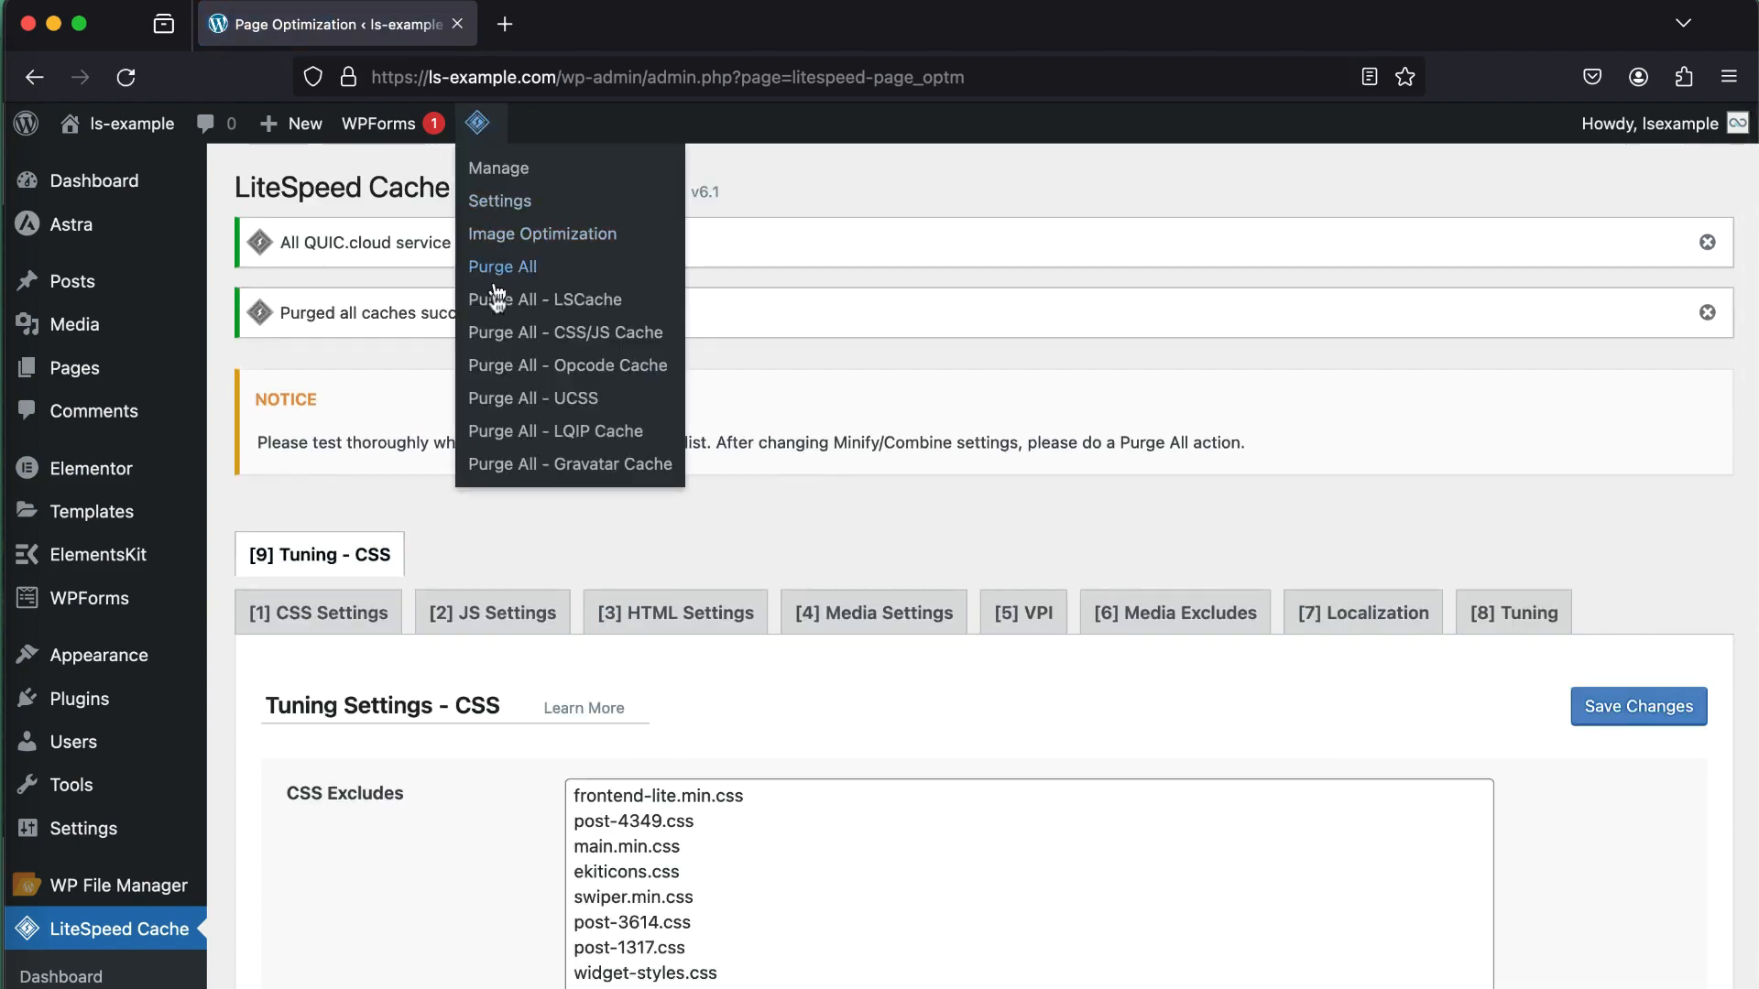
click(502, 266)
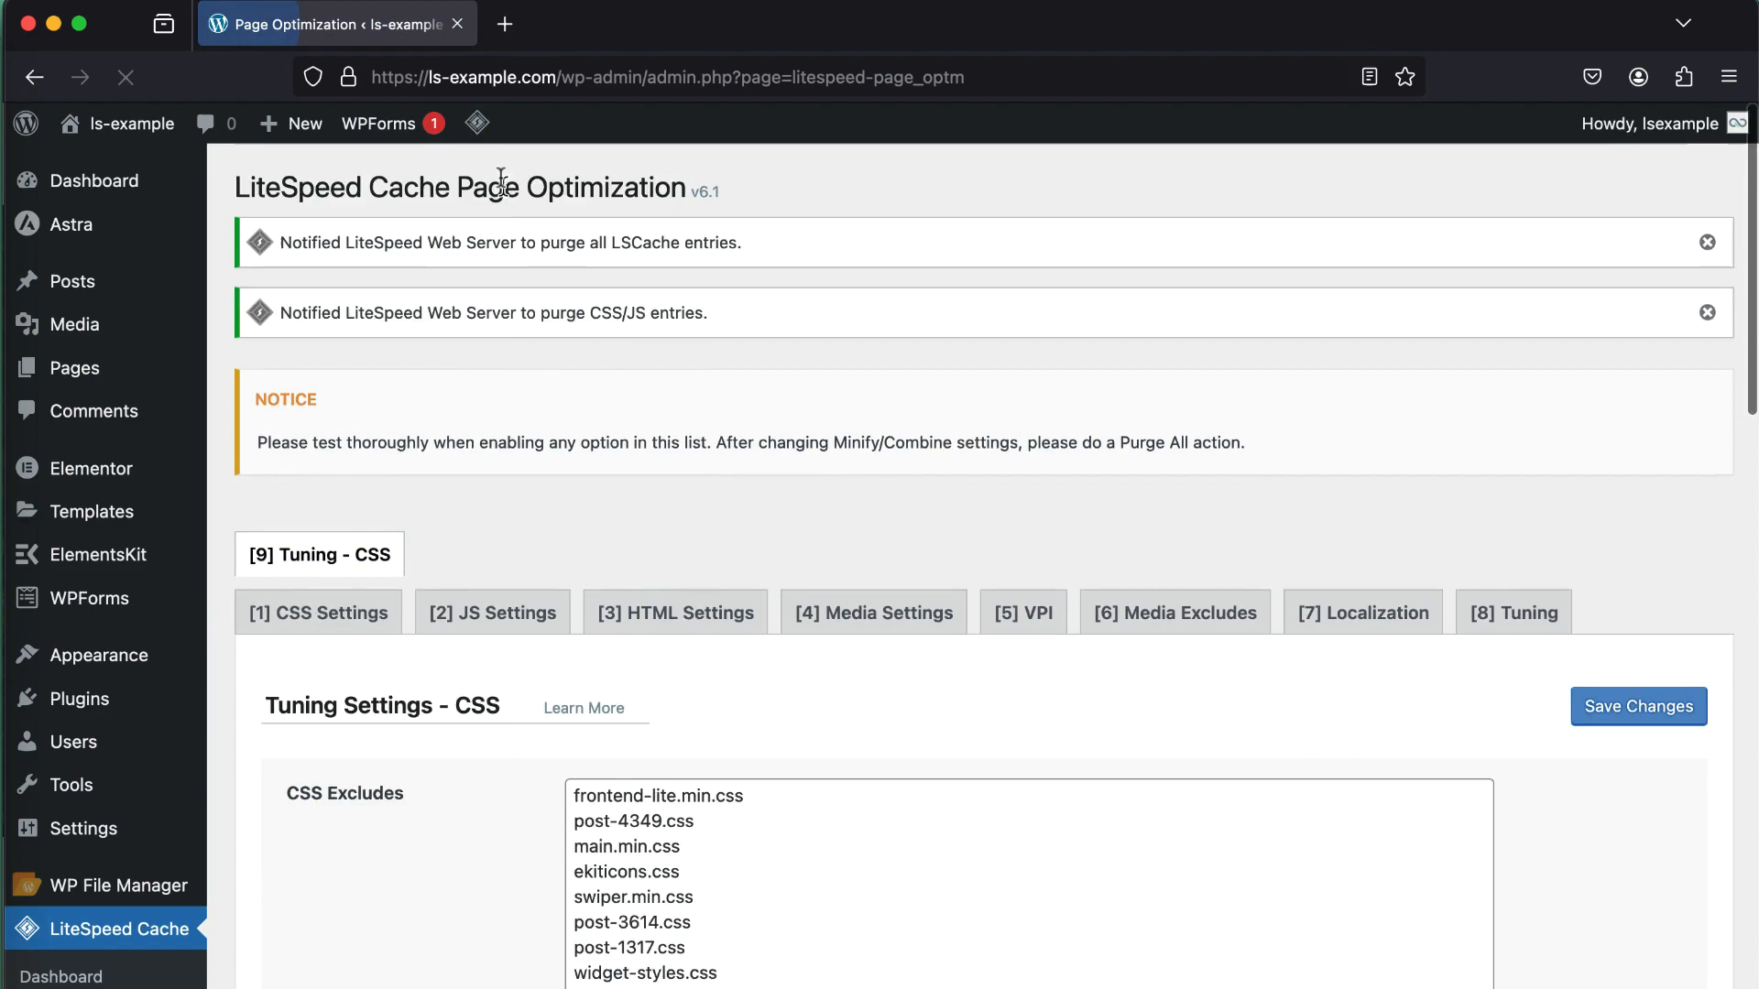
click(476, 123)
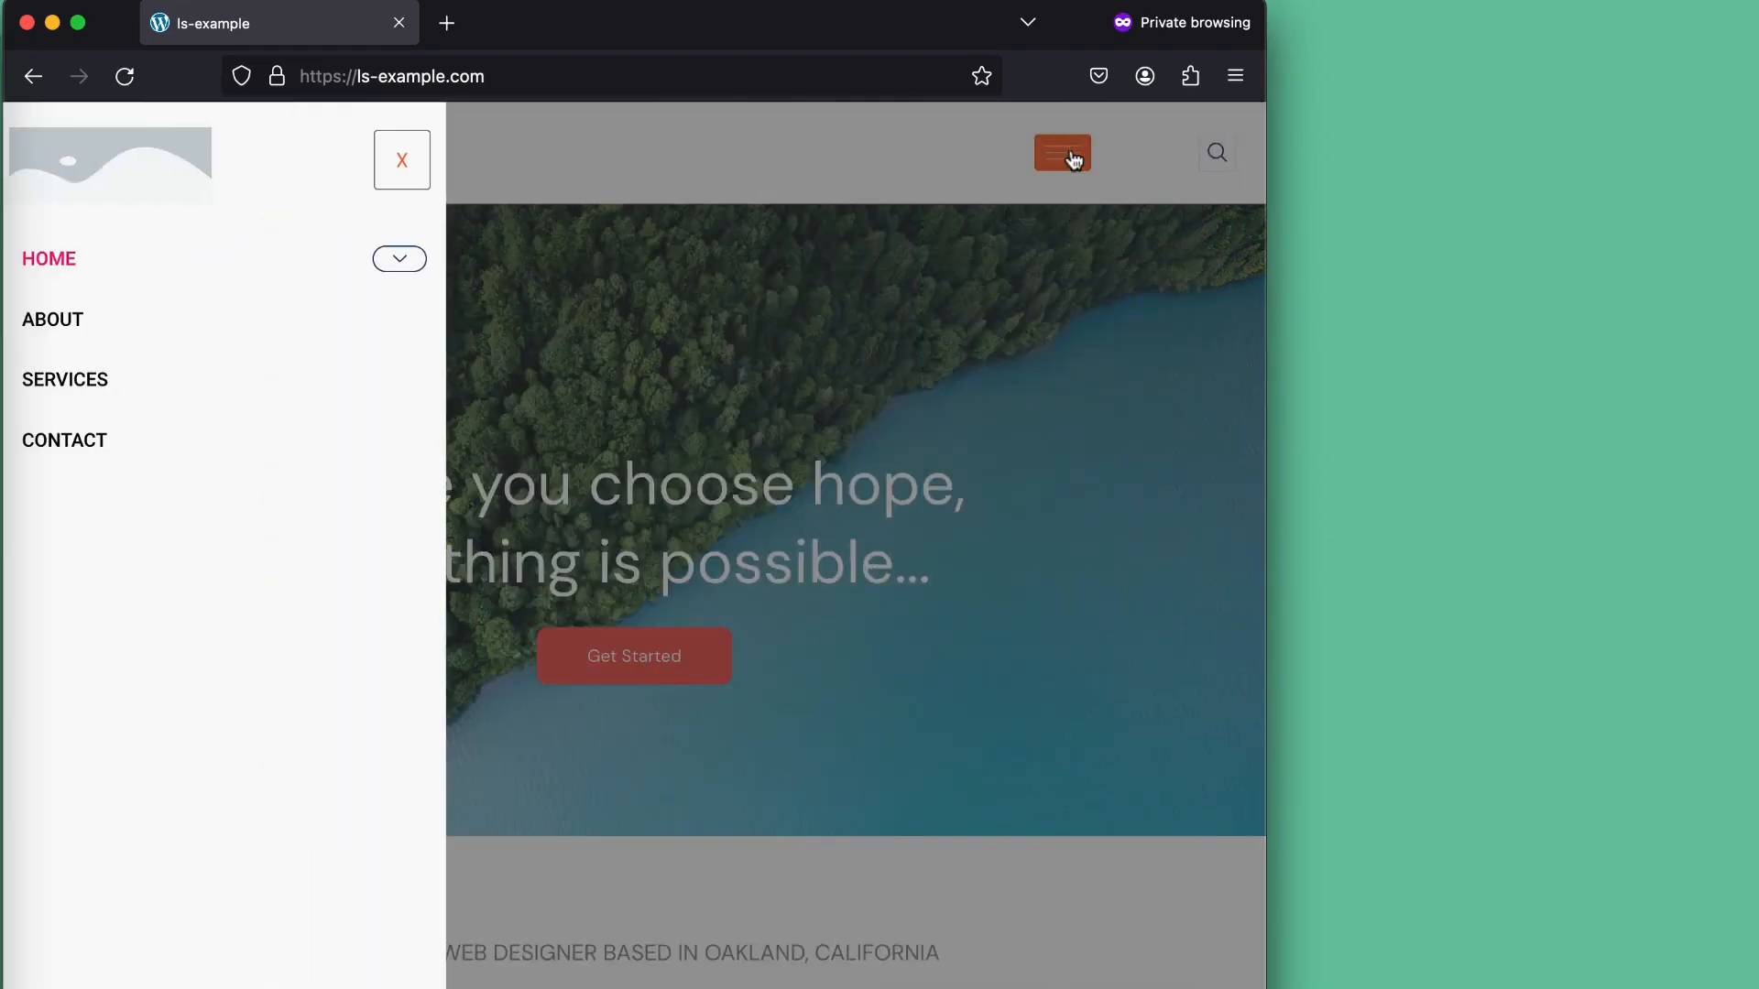
Step: Open the mobile navigation to confirm it lists Home, About, Services and Contact
click(401, 159)
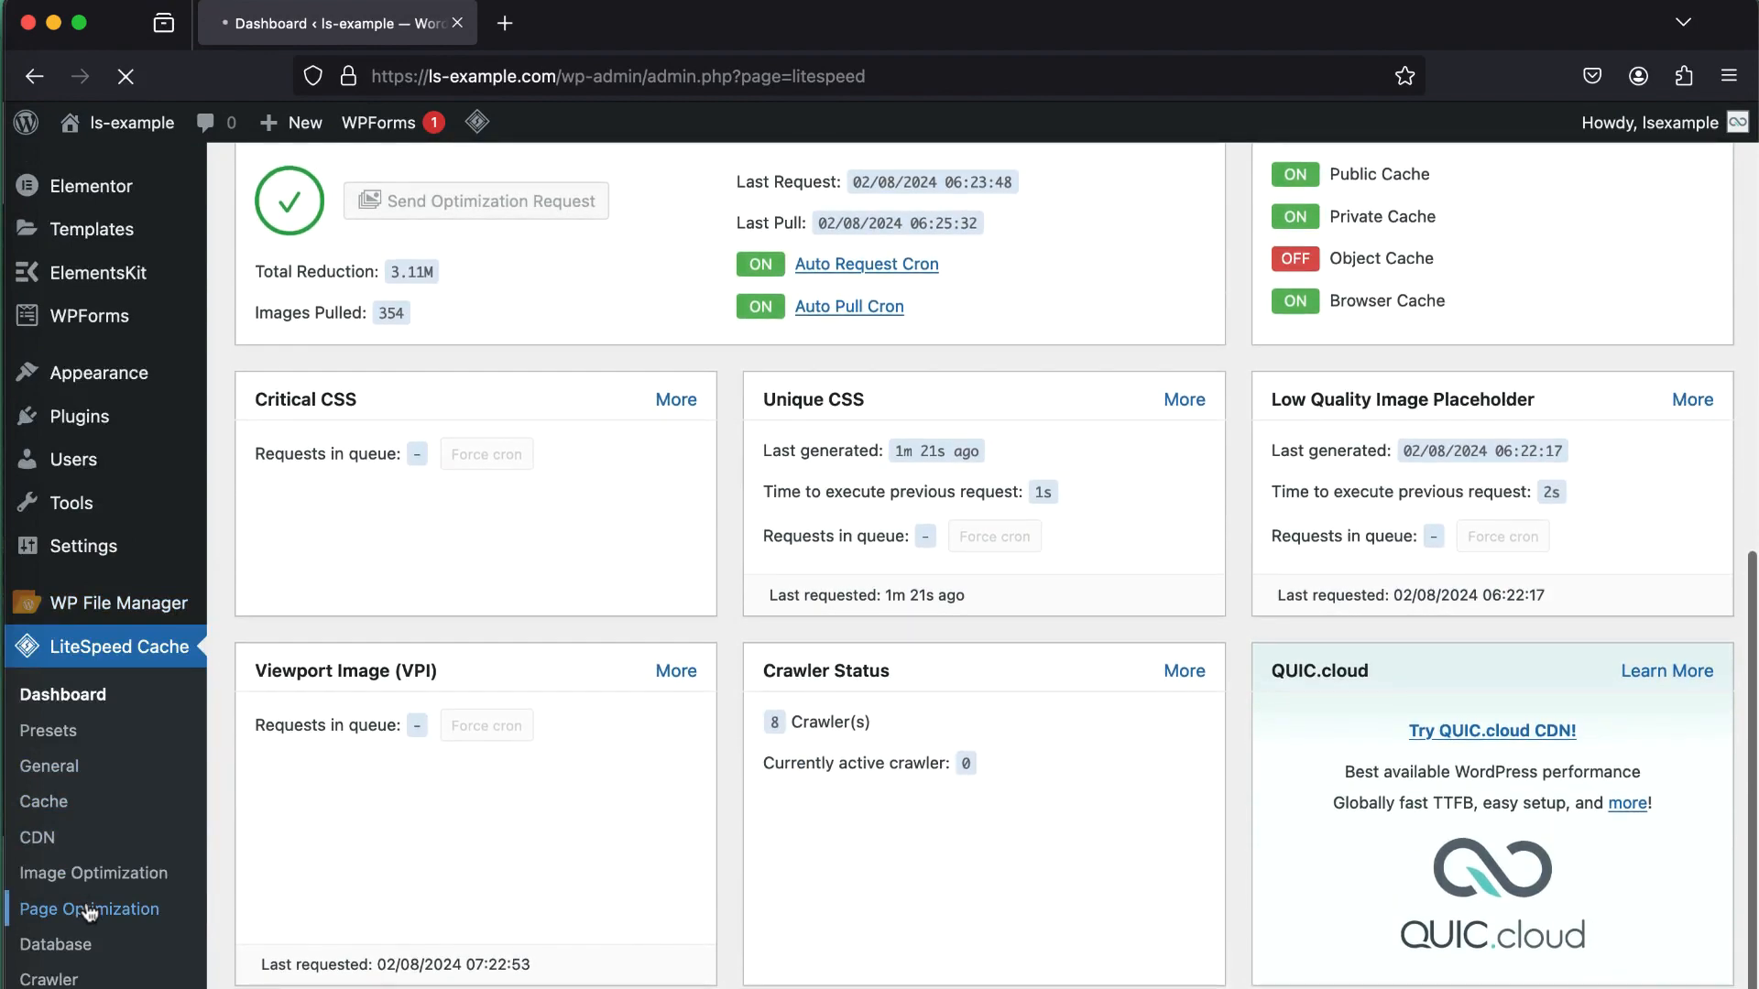
Step: Remove responsive.css from CSS Excludes in Tuning - CSS and save the changes
click(90, 909)
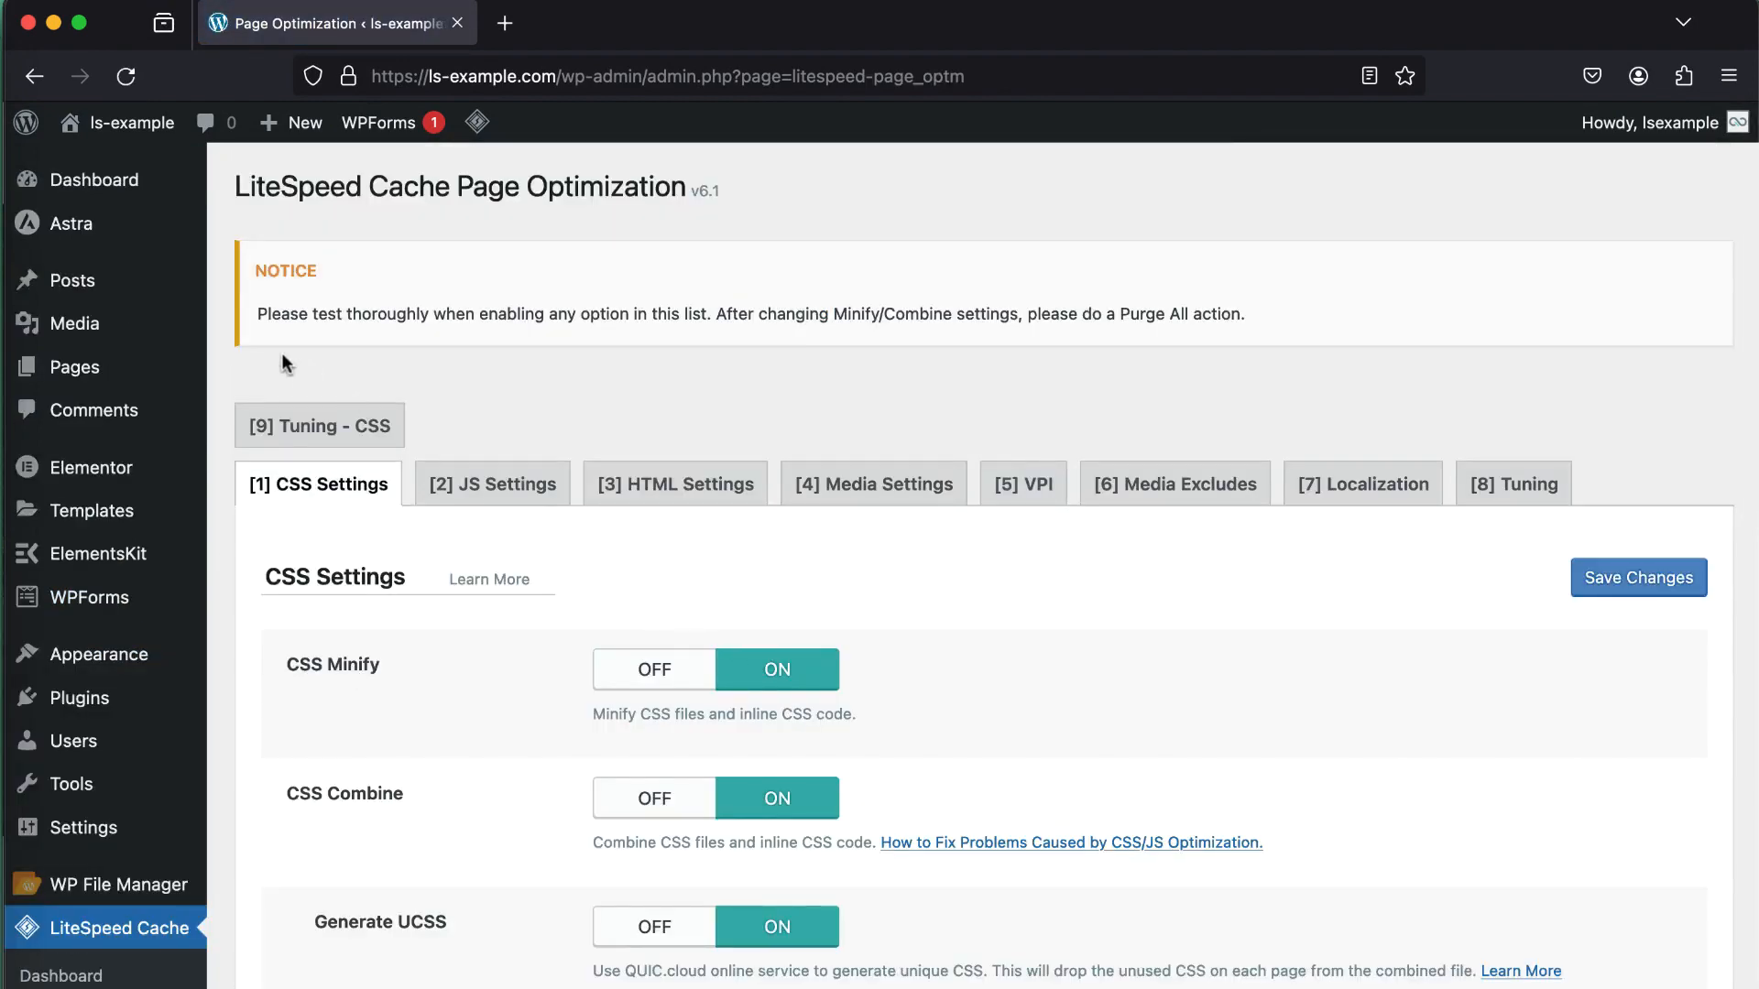
click(319, 425)
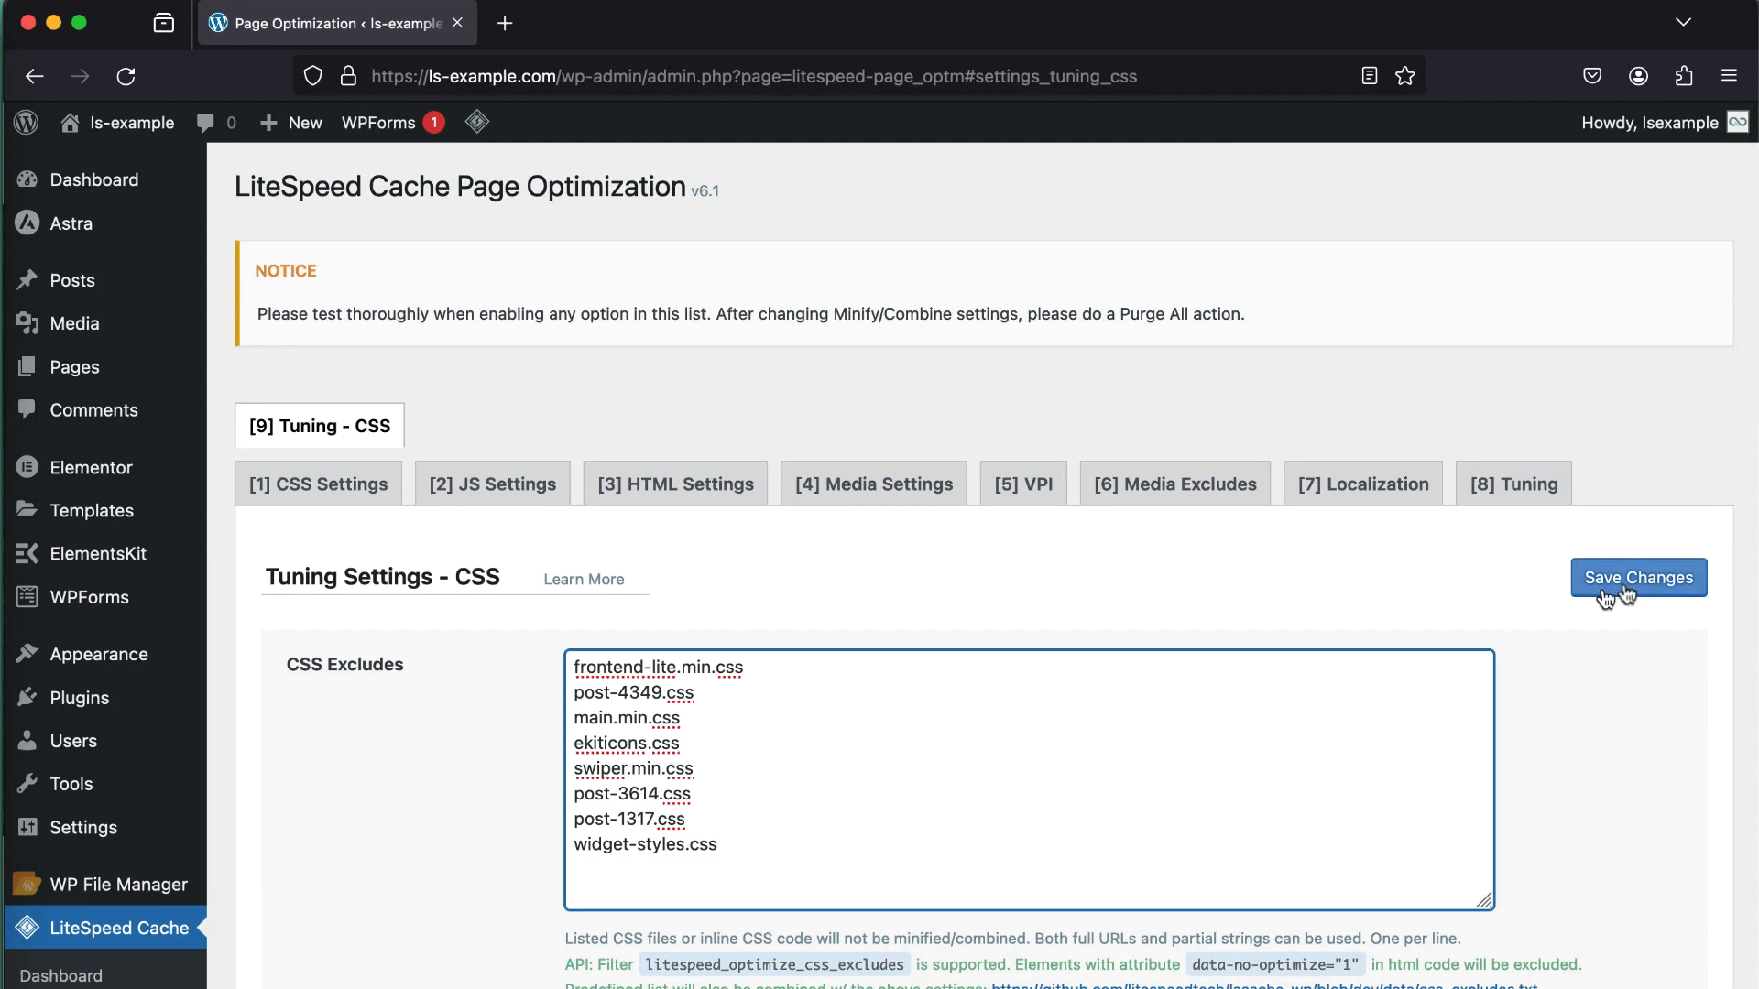
click(1636, 577)
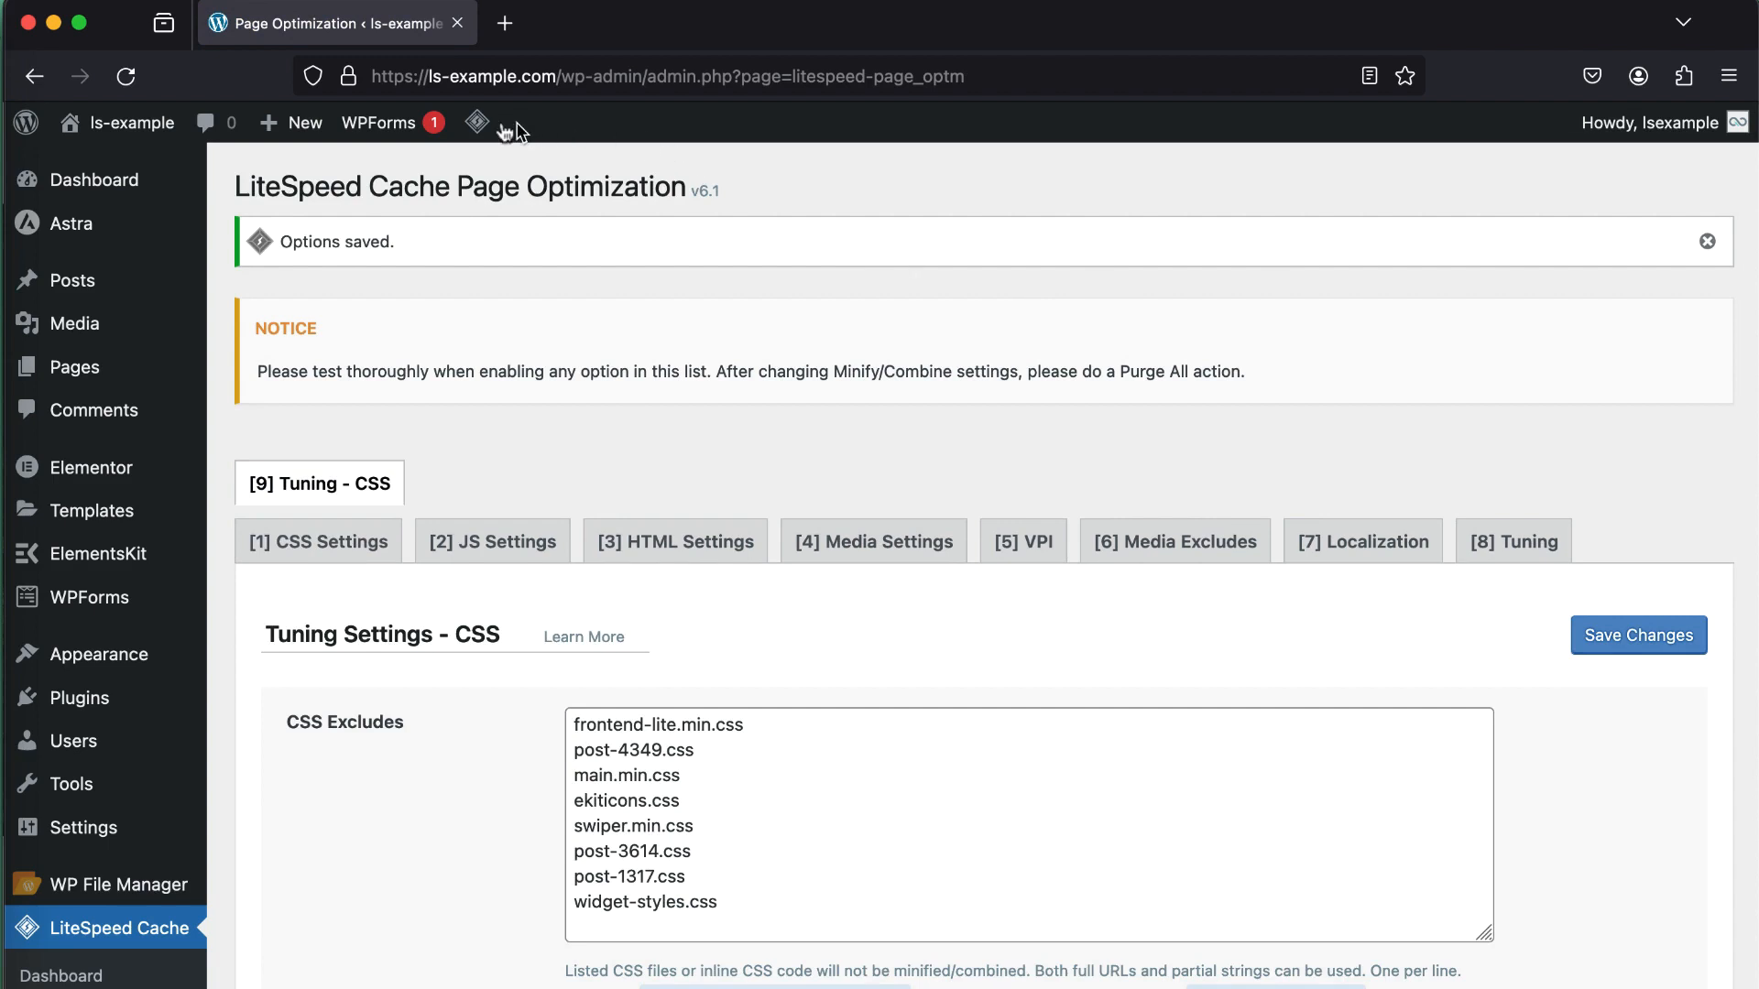
Step: Purge all caches from the admin-bar LiteSpeed menu
click(476, 121)
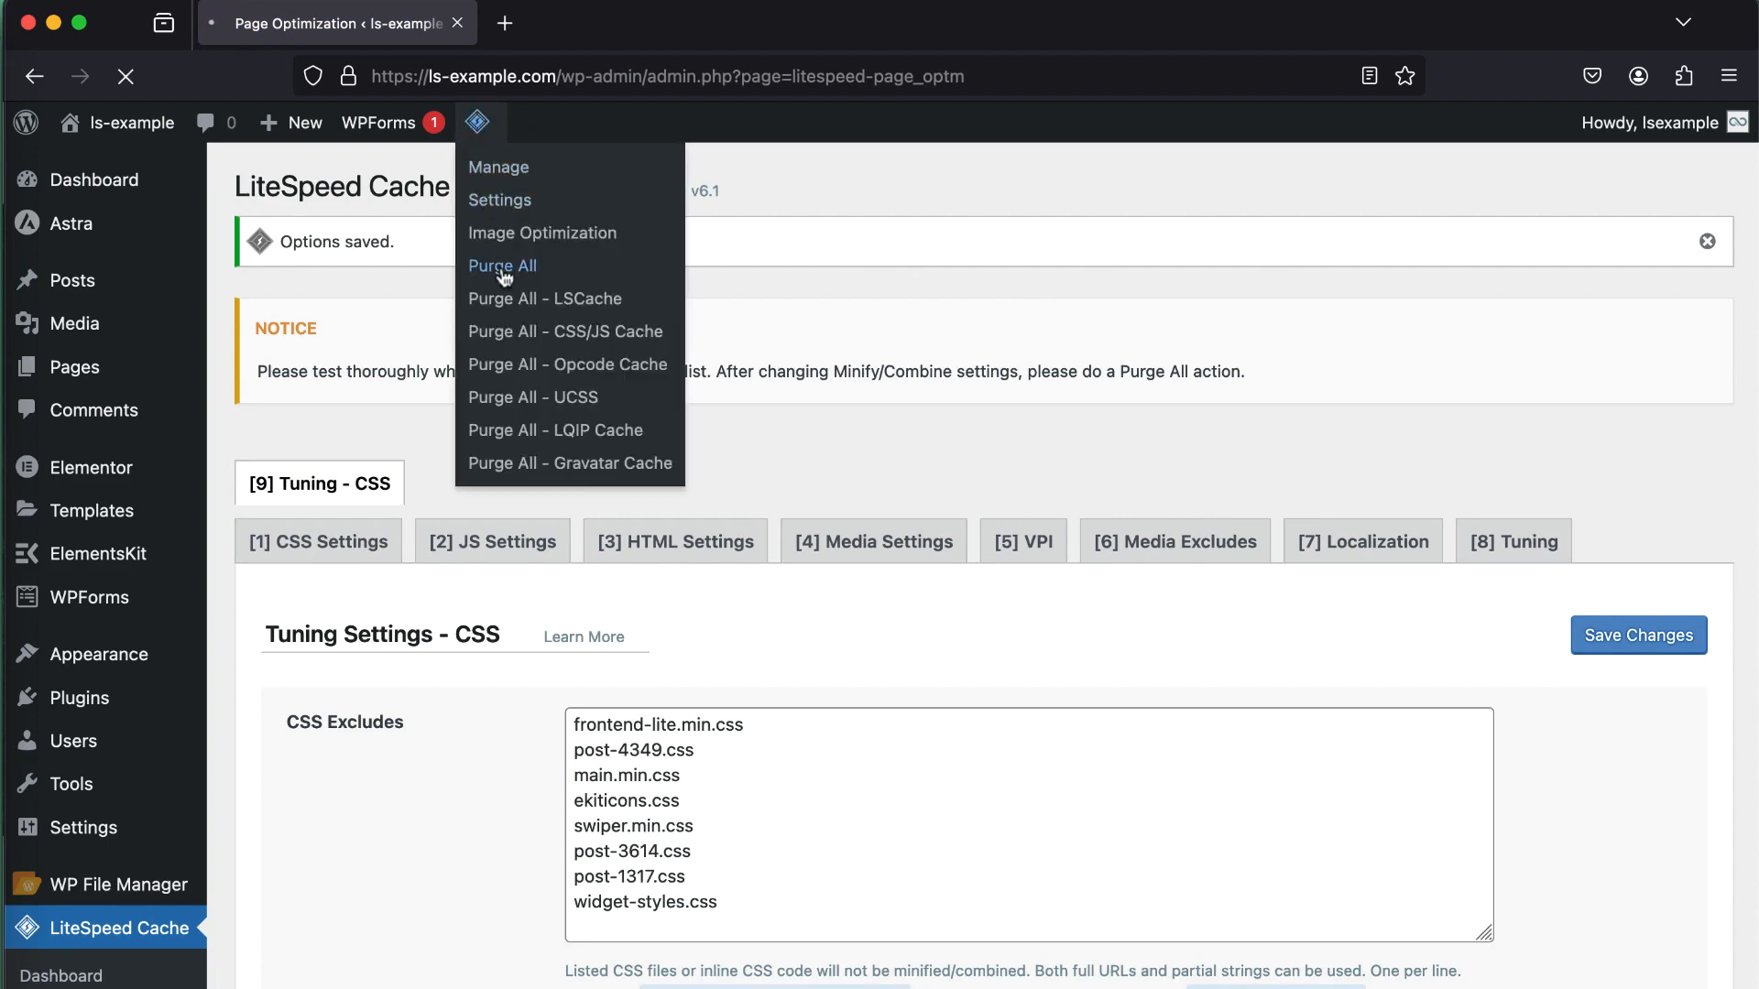
click(502, 265)
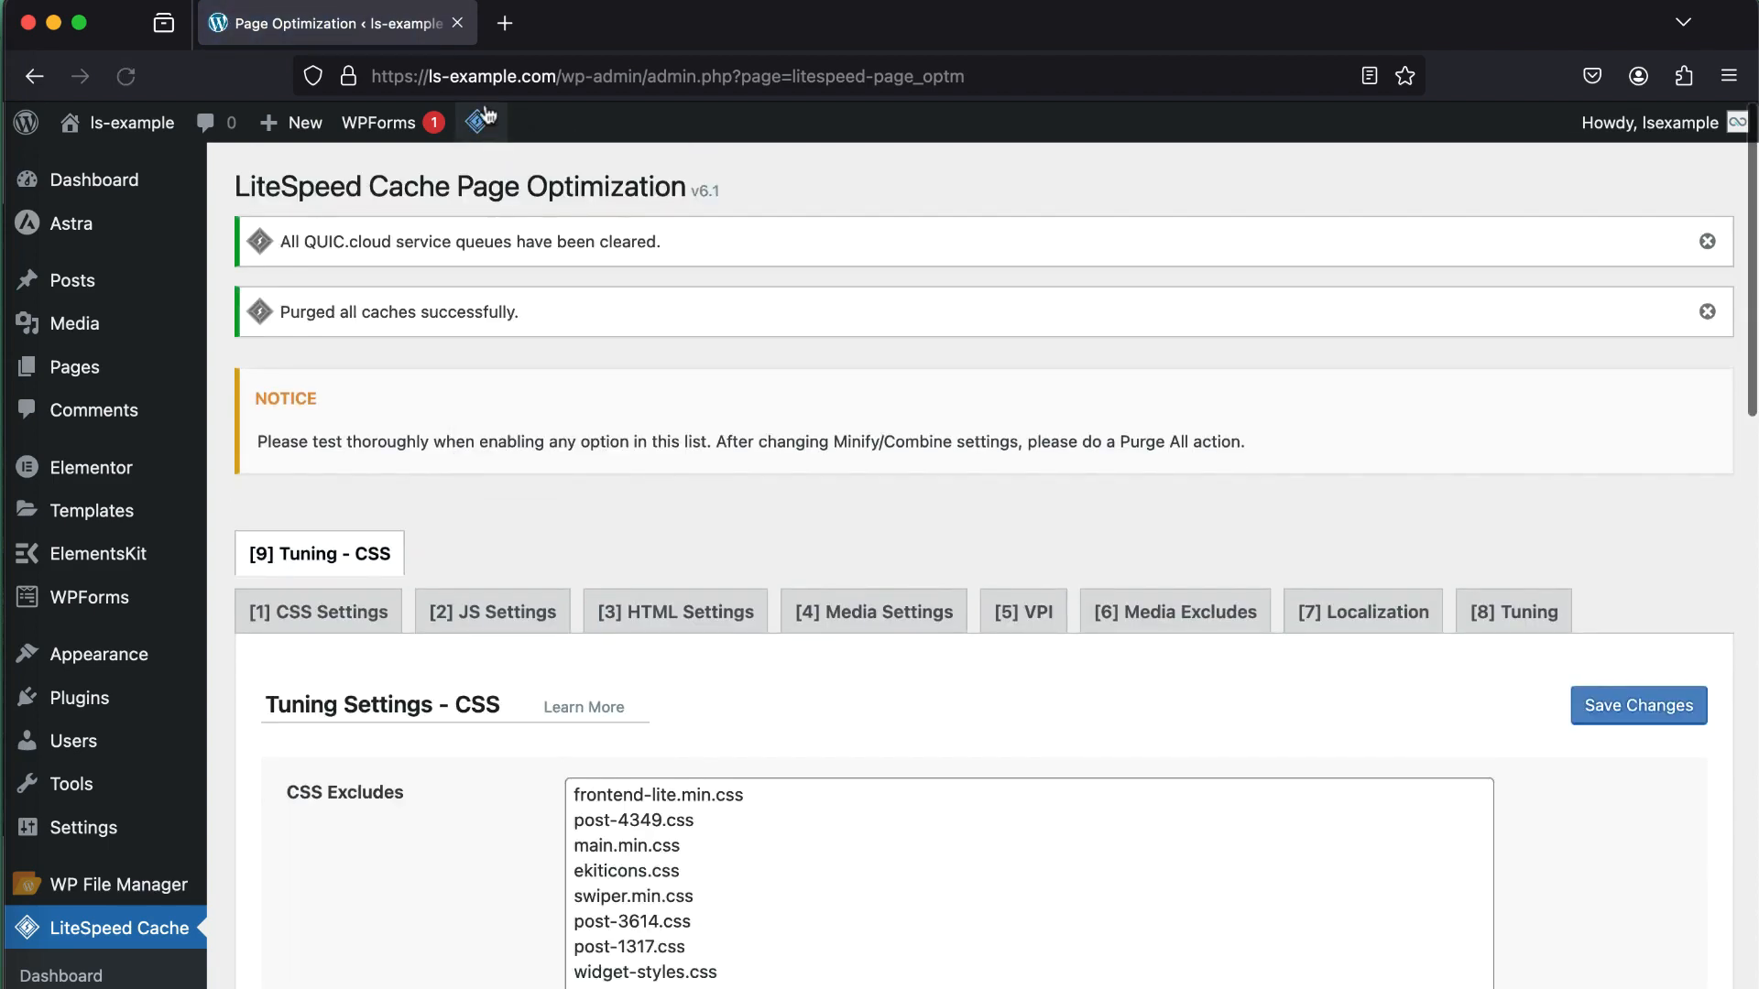
click(480, 123)
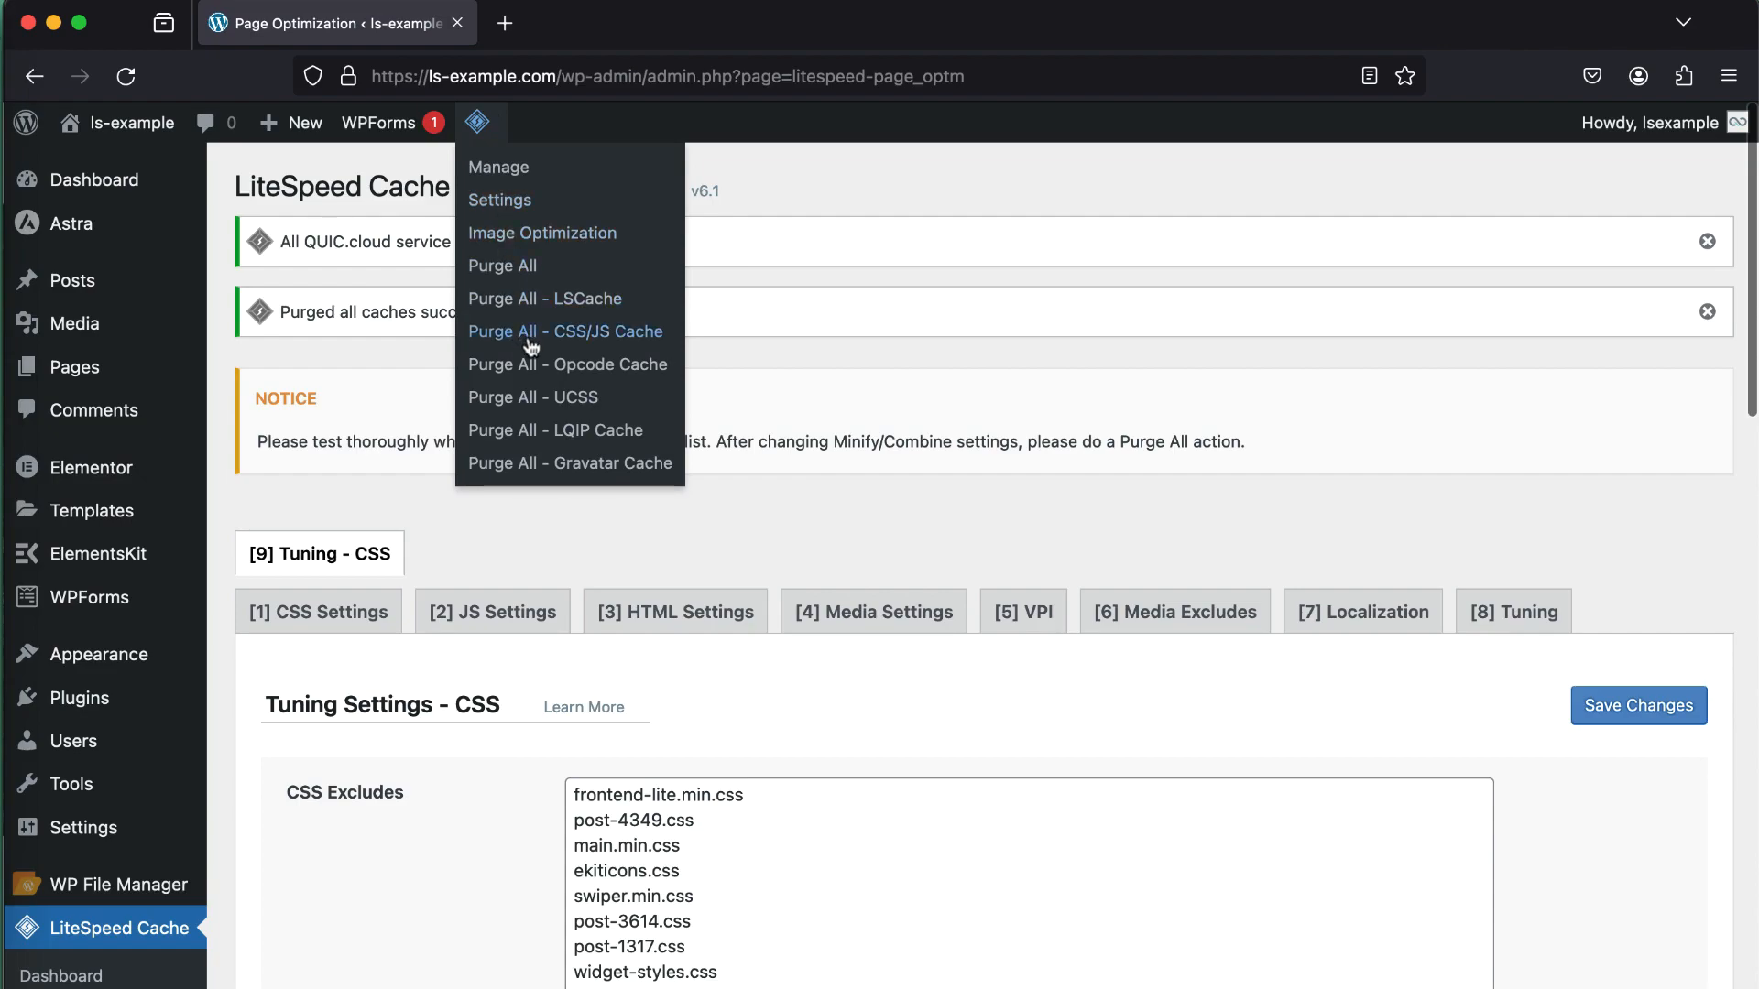